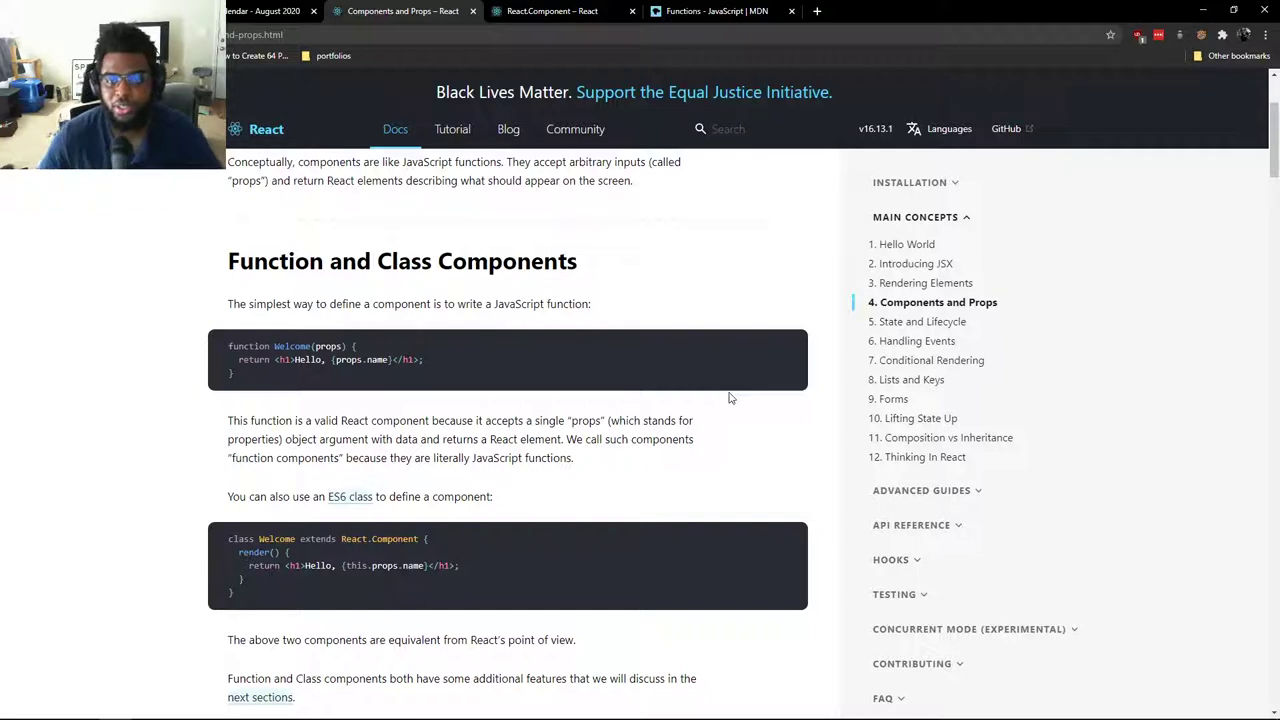
{"action": "mouse_move", "coordinate": [764, 412]}
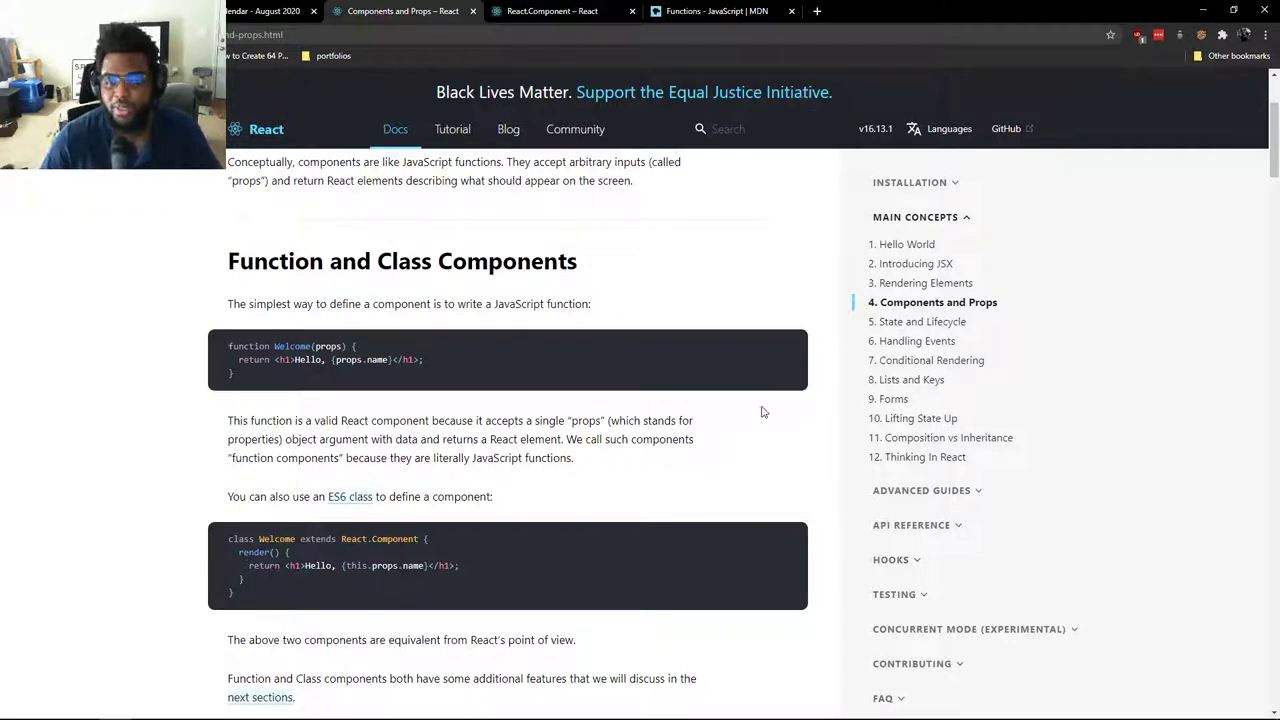
{"action": "mouse_move", "coordinate": [804, 388]}
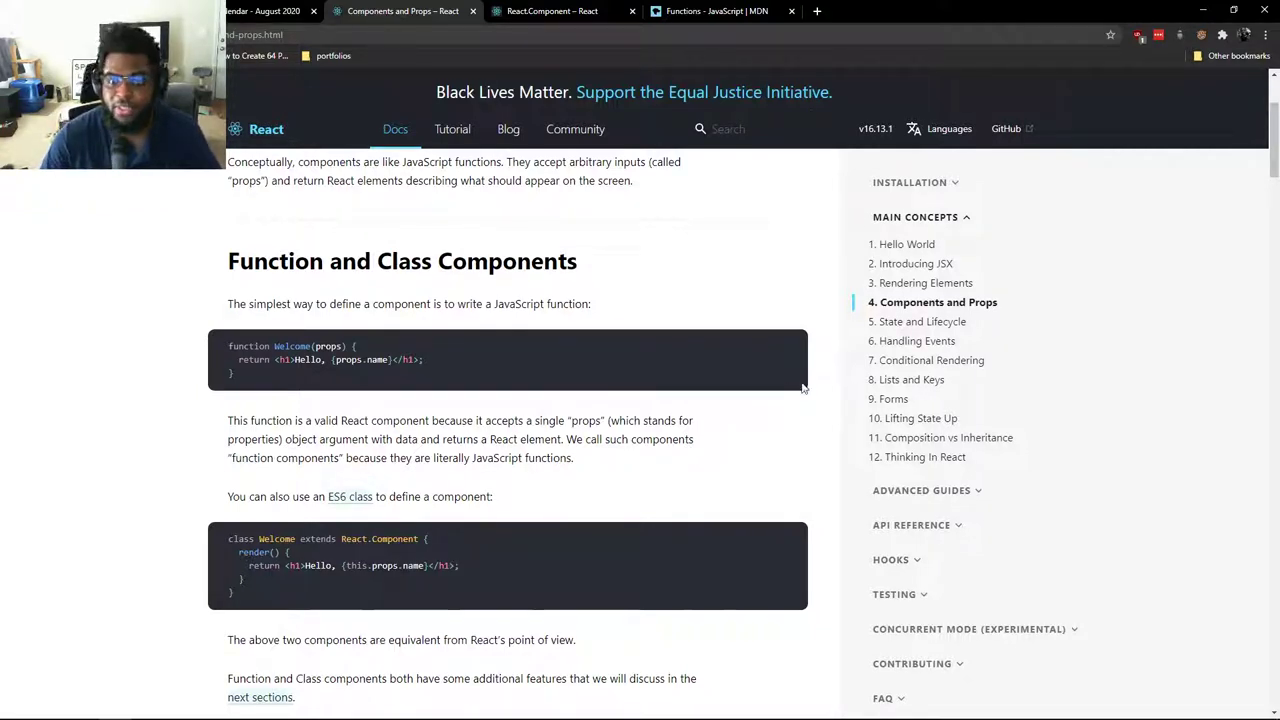
{"action": "mouse_move", "coordinate": [630, 314]}
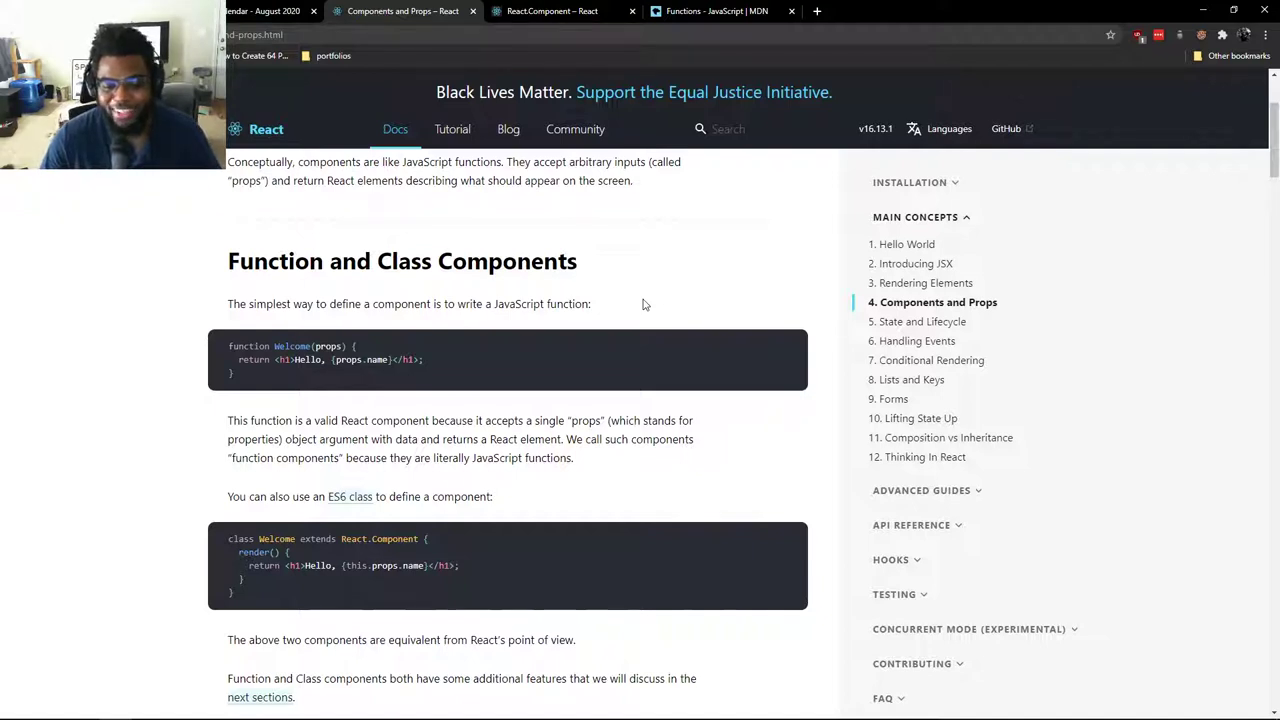
{"action": "mouse_move", "coordinate": [670, 296]}
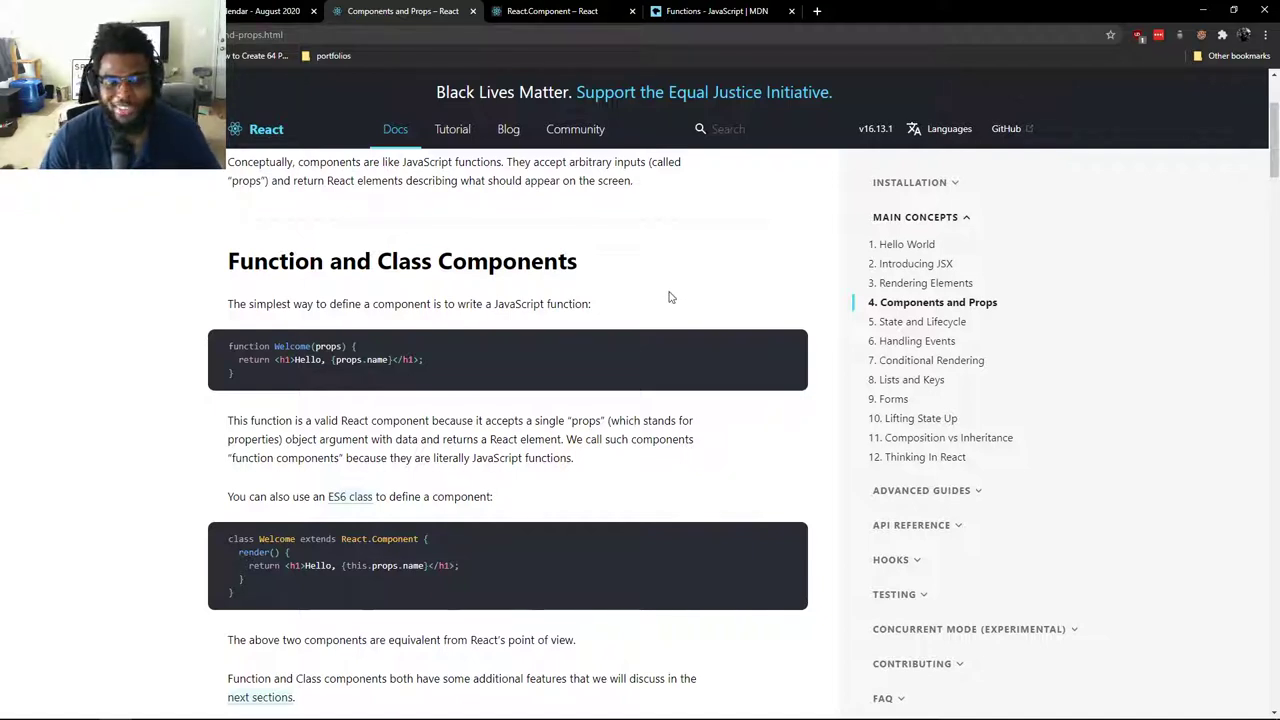
{"action": "mouse_move", "coordinate": [704, 302]}
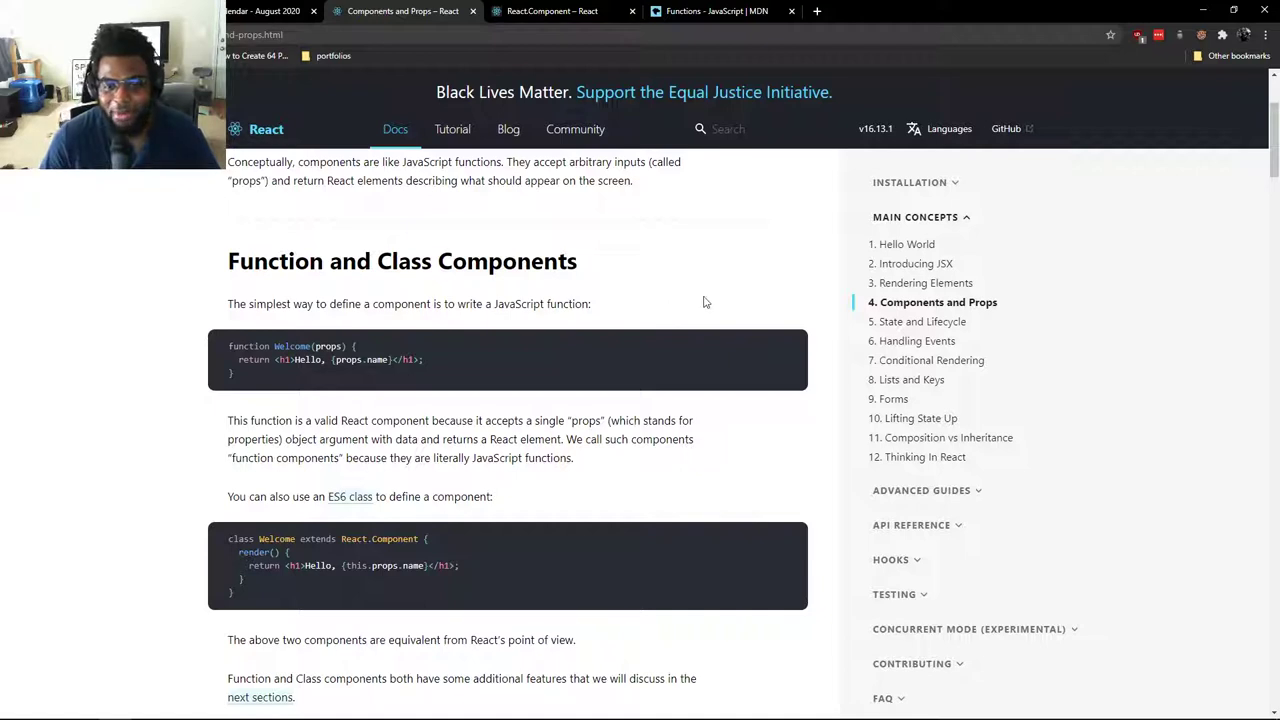
{"action": "mouse_move", "coordinate": [724, 280]}
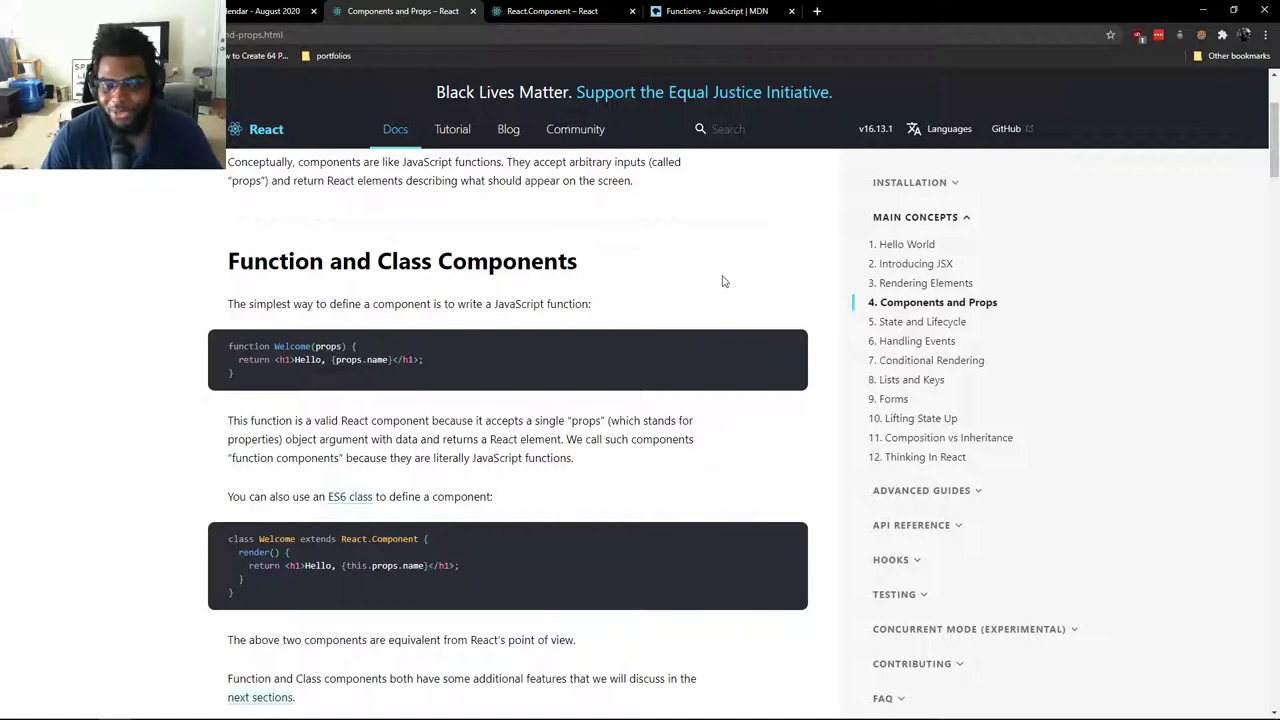
{"action": "mouse_move", "coordinate": [742, 276]}
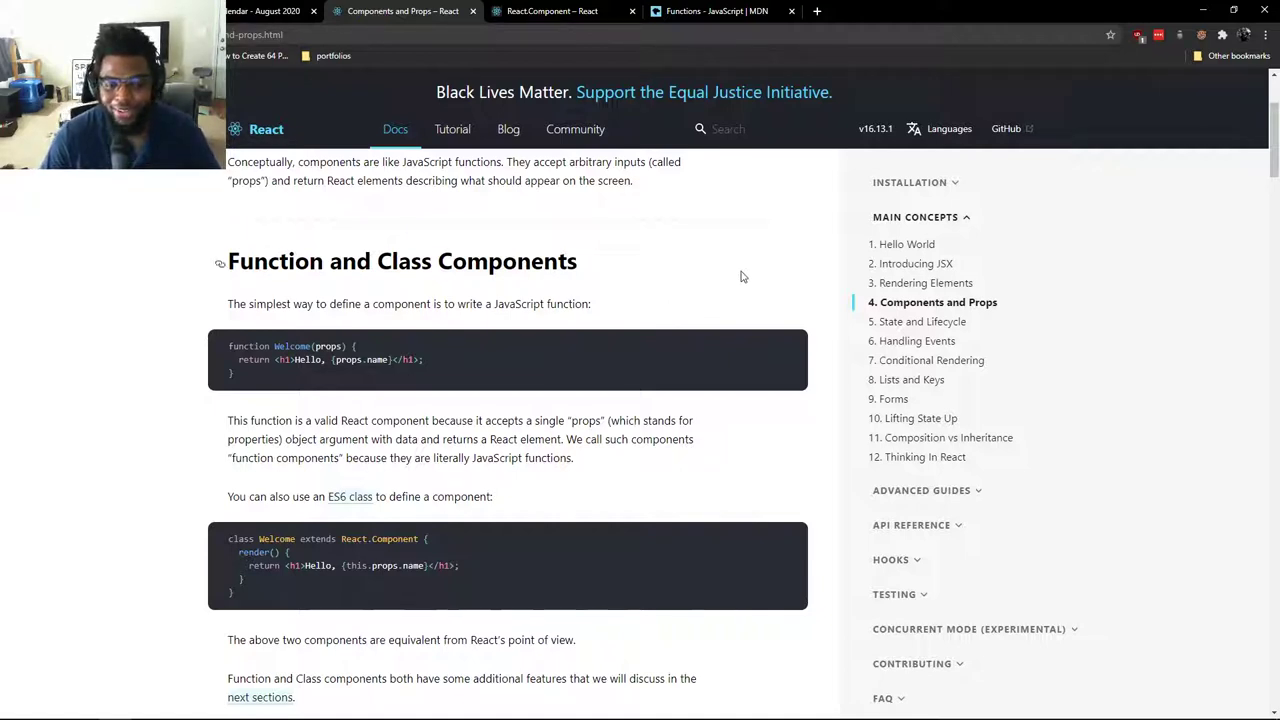
{"action": "mouse_move", "coordinate": [756, 276]}
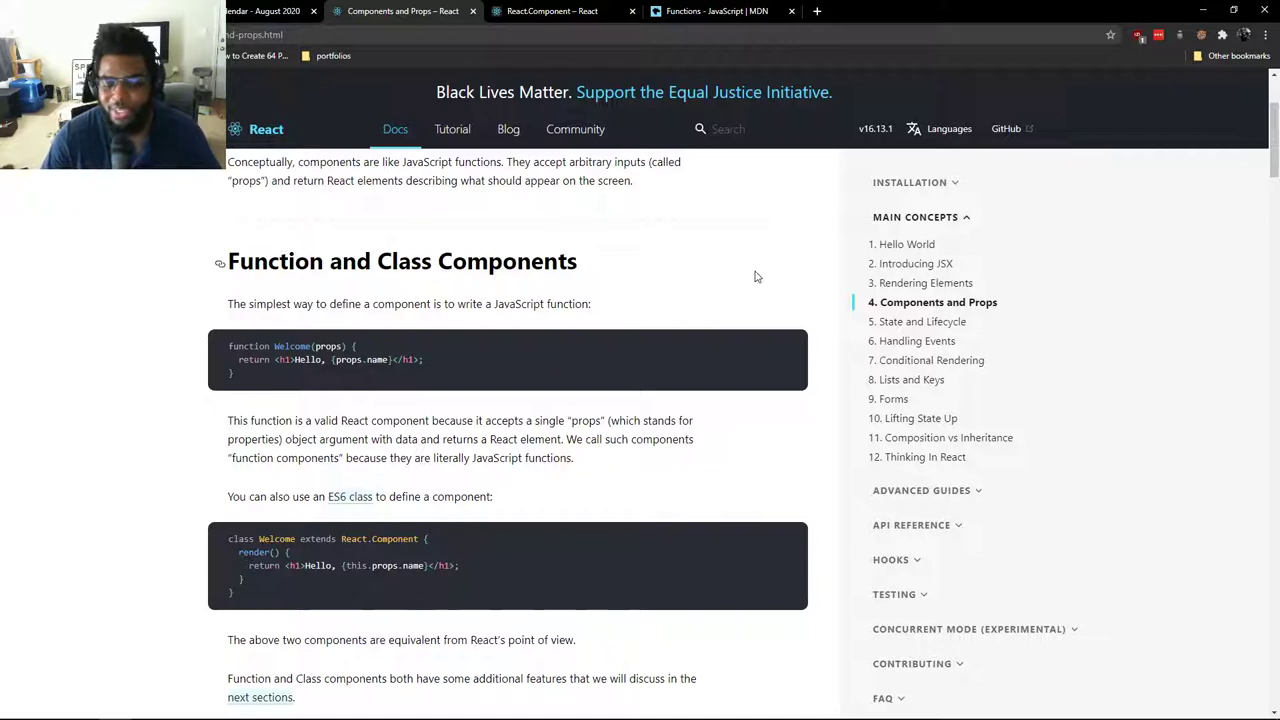
{"action": "mouse_move", "coordinate": [730, 318]}
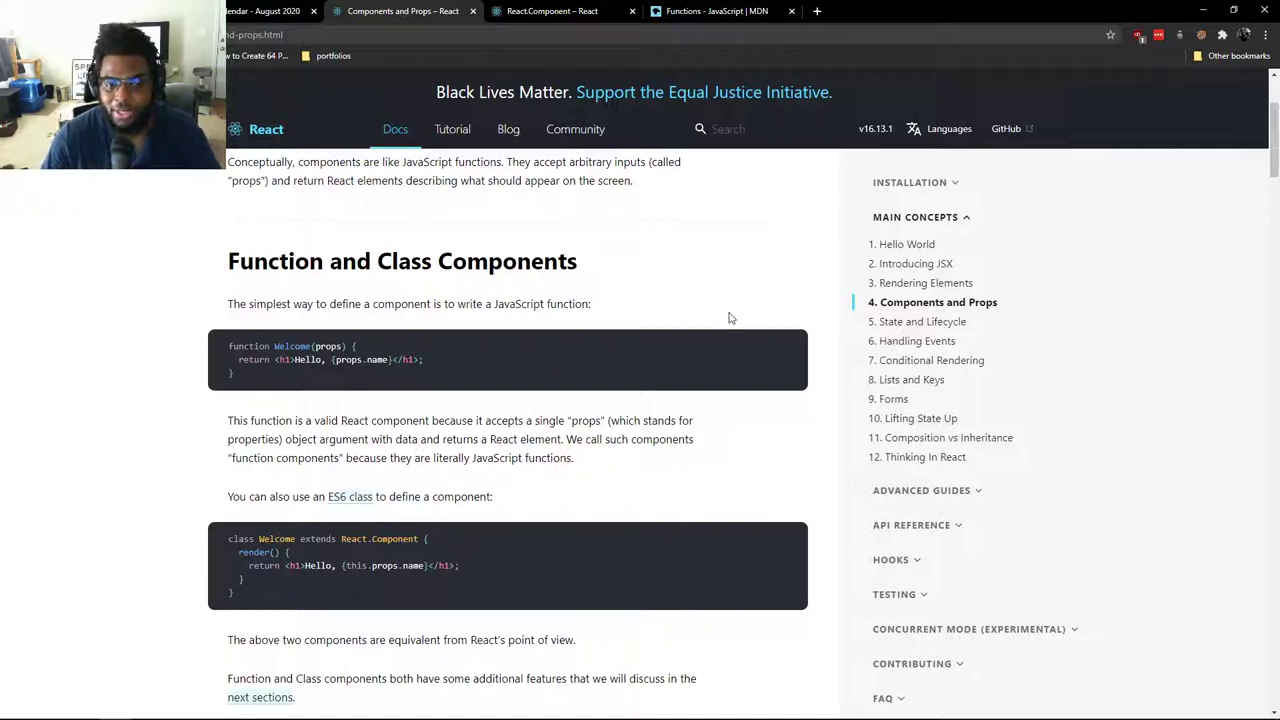
{"action": "mouse_move", "coordinate": [752, 308]}
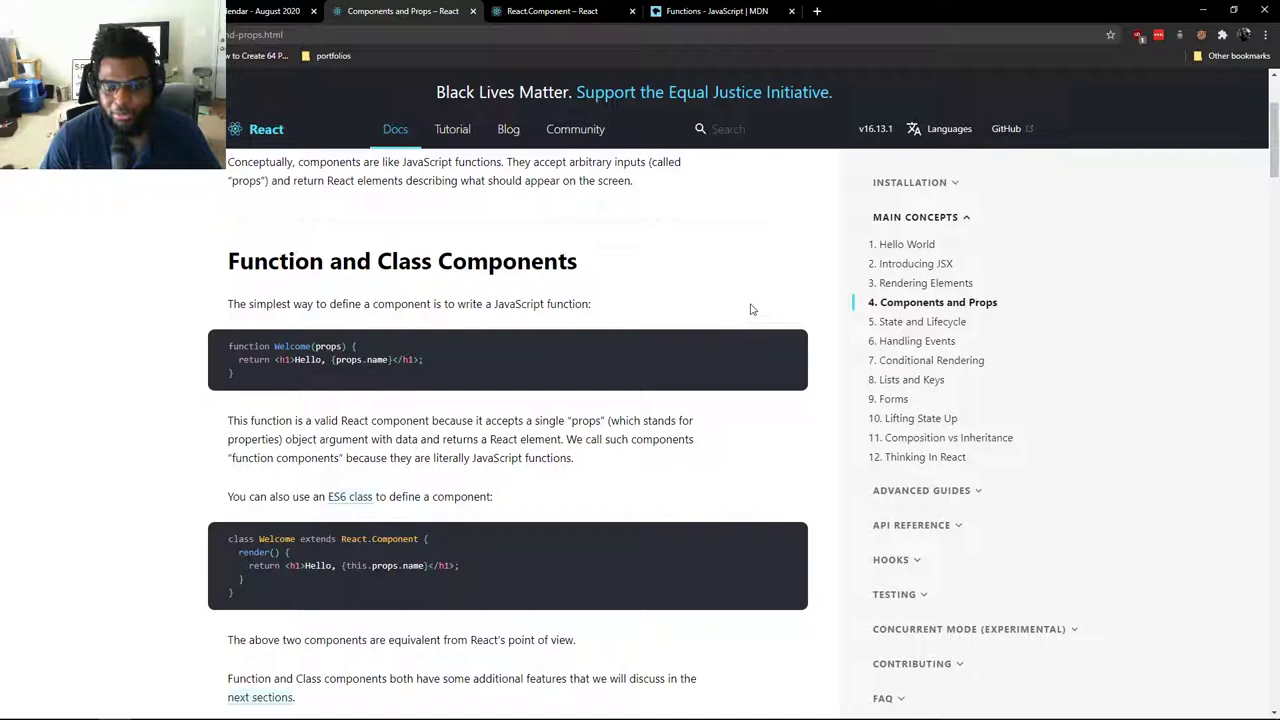
{"action": "mouse_move", "coordinate": [786, 304]}
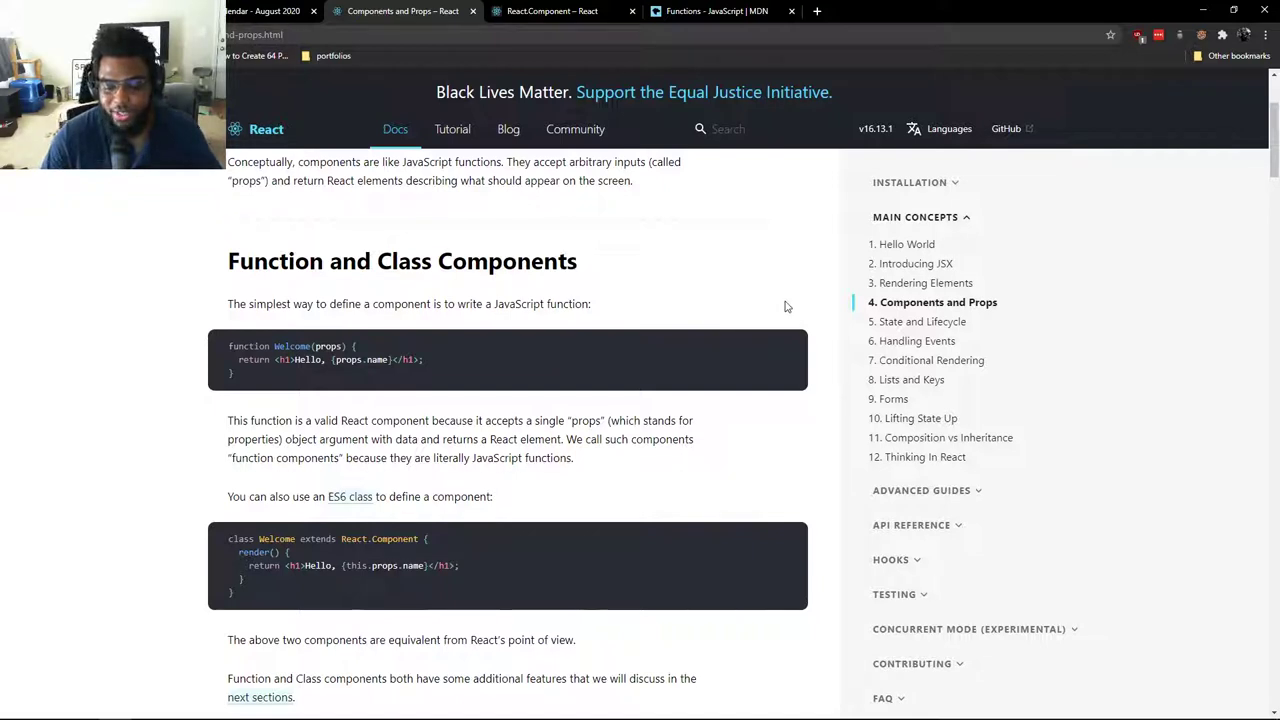
{"action": "mouse_move", "coordinate": [778, 300]}
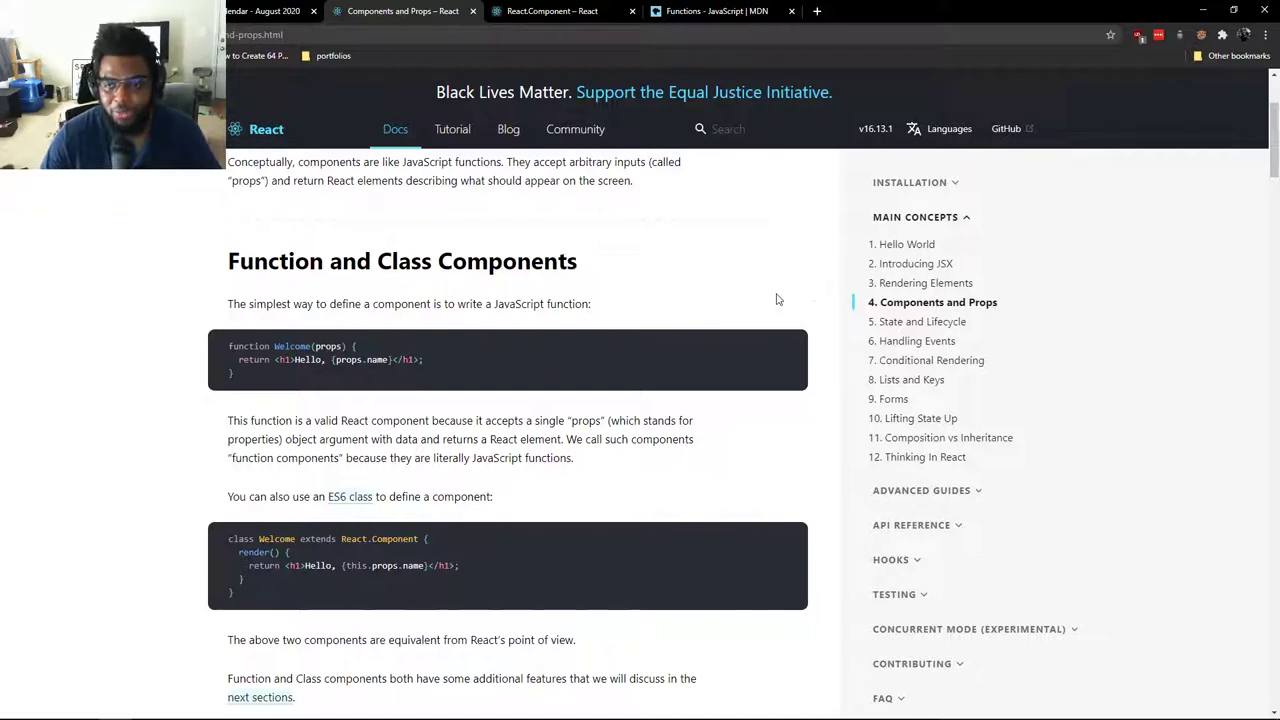
{"action": "mouse_move", "coordinate": [804, 308]}
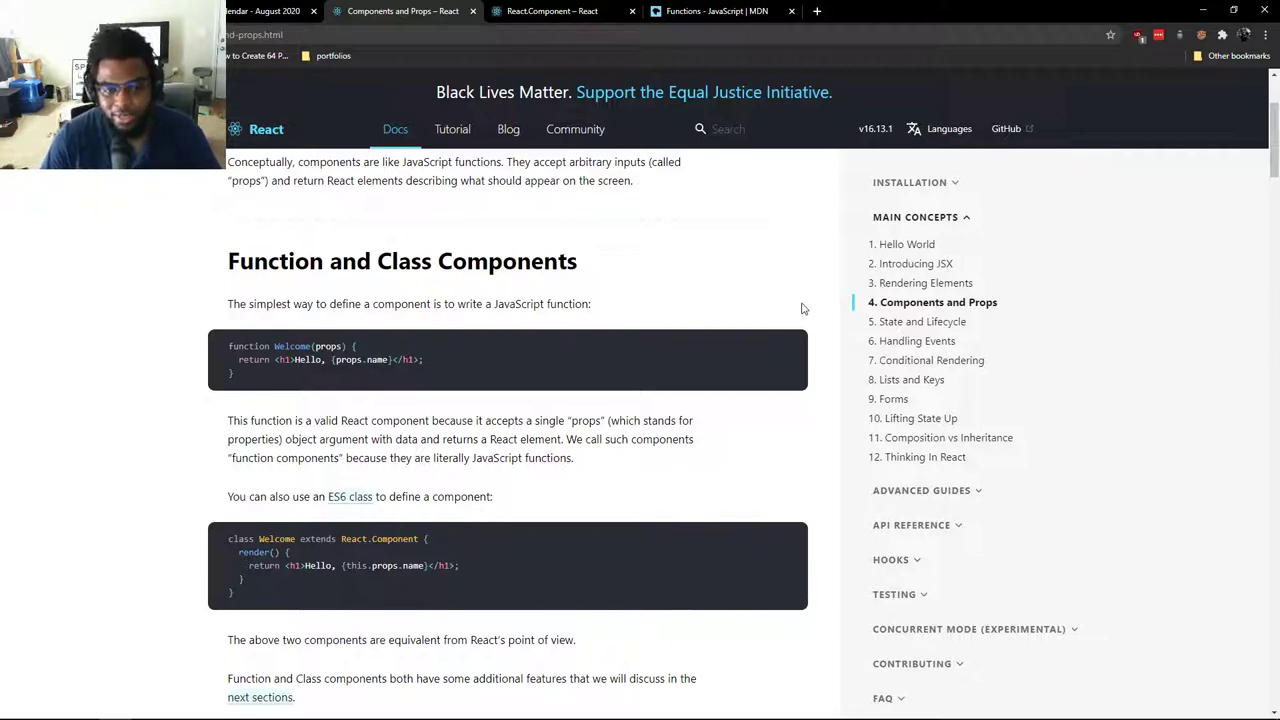
{"action": "mouse_move", "coordinate": [784, 330]}
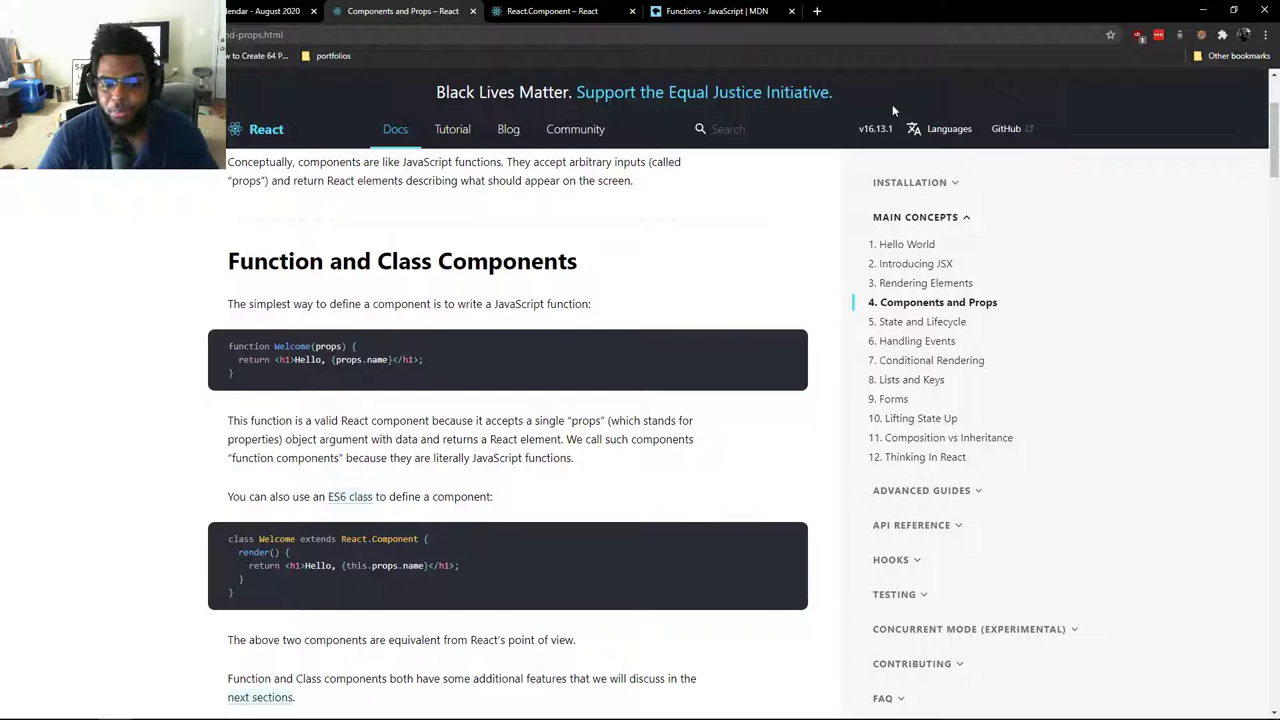
{"action": "mouse_move", "coordinate": [630, 364]}
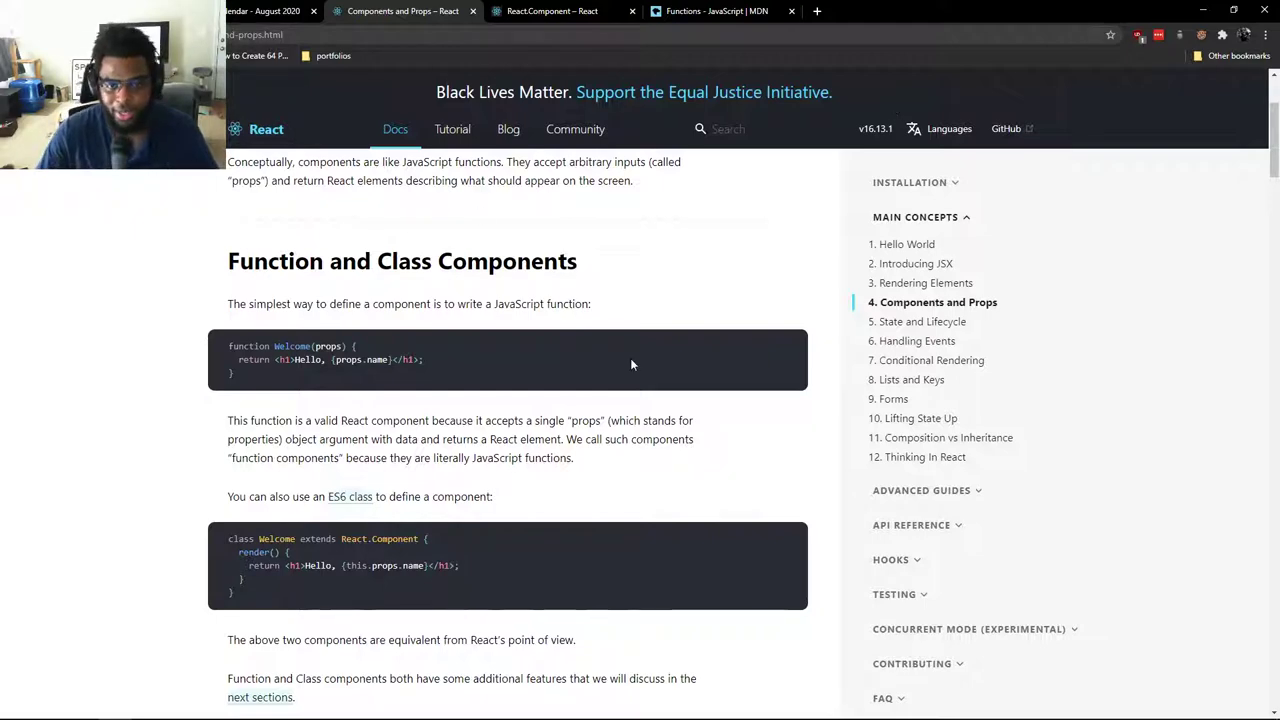
{"action": "mouse_move", "coordinate": [630, 332]}
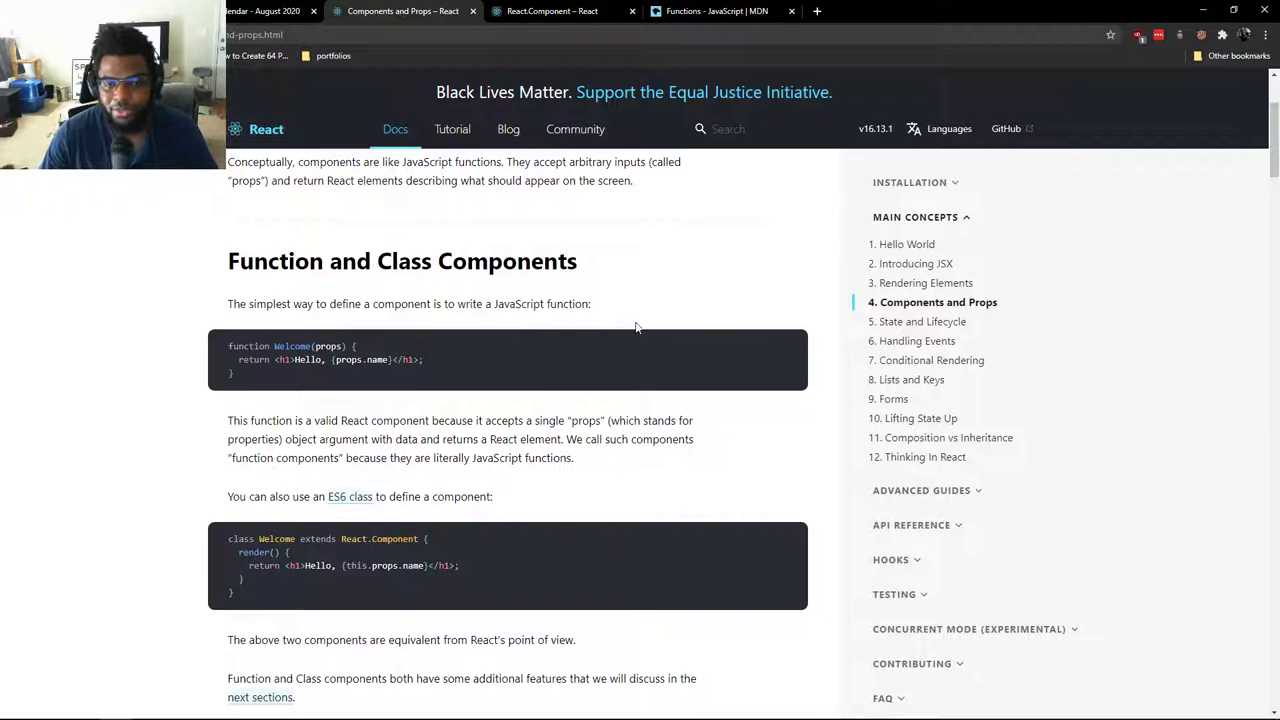
- Glance at the React.Component reference Overview, then return to the Function and Class Components section
{"action": "scroll", "scroll_direction": "down", "scroll_amount": 3}
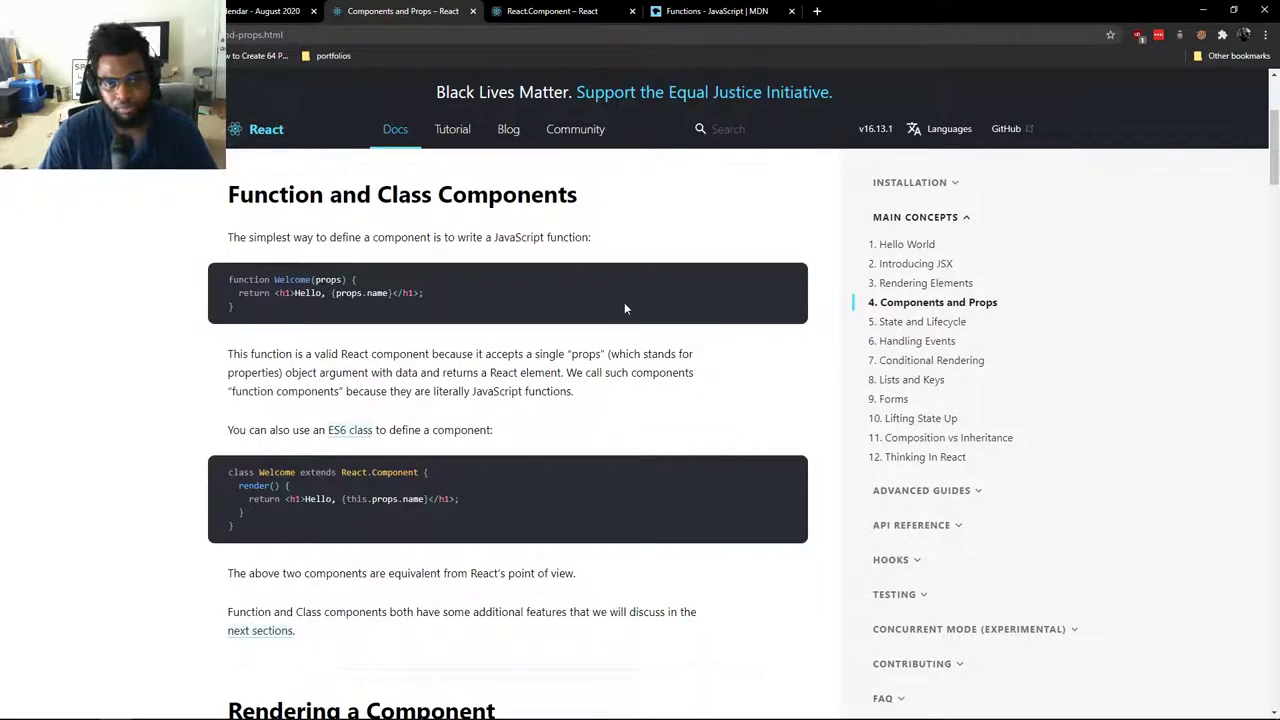
{"action": "mouse_move", "coordinate": [550, 12]}
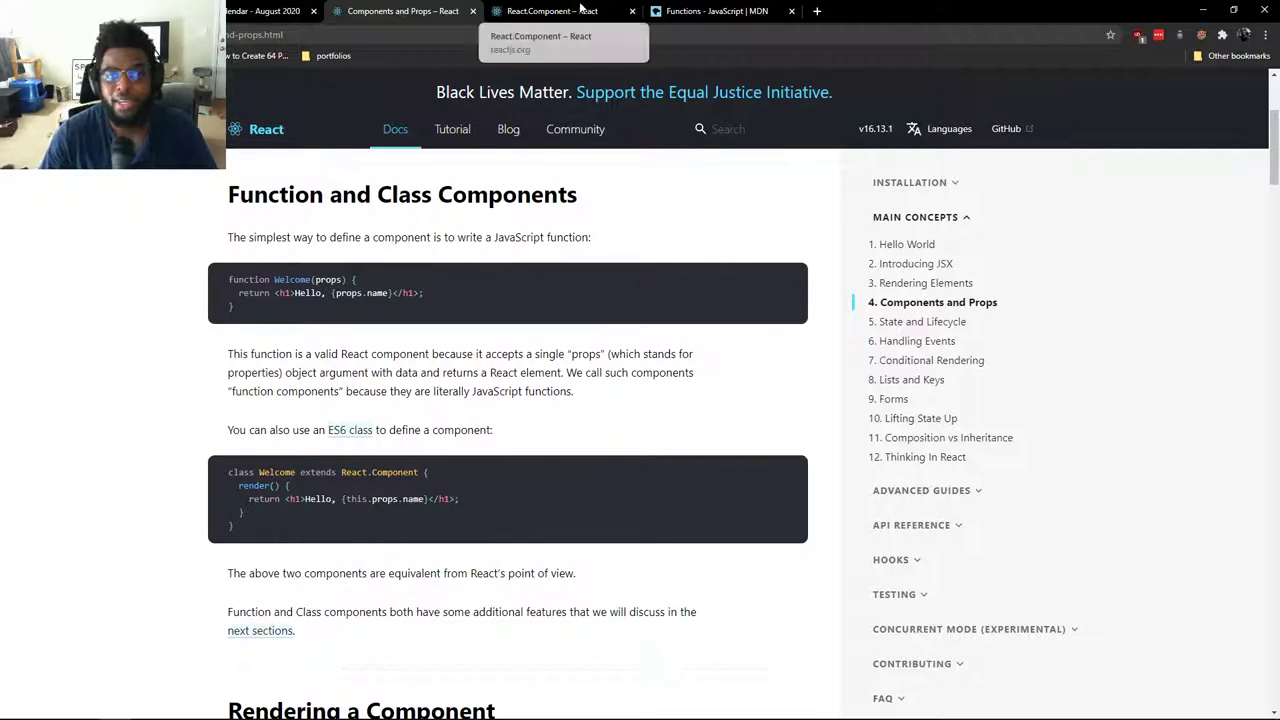
{"action": "left_click", "coordinate": [552, 12]}
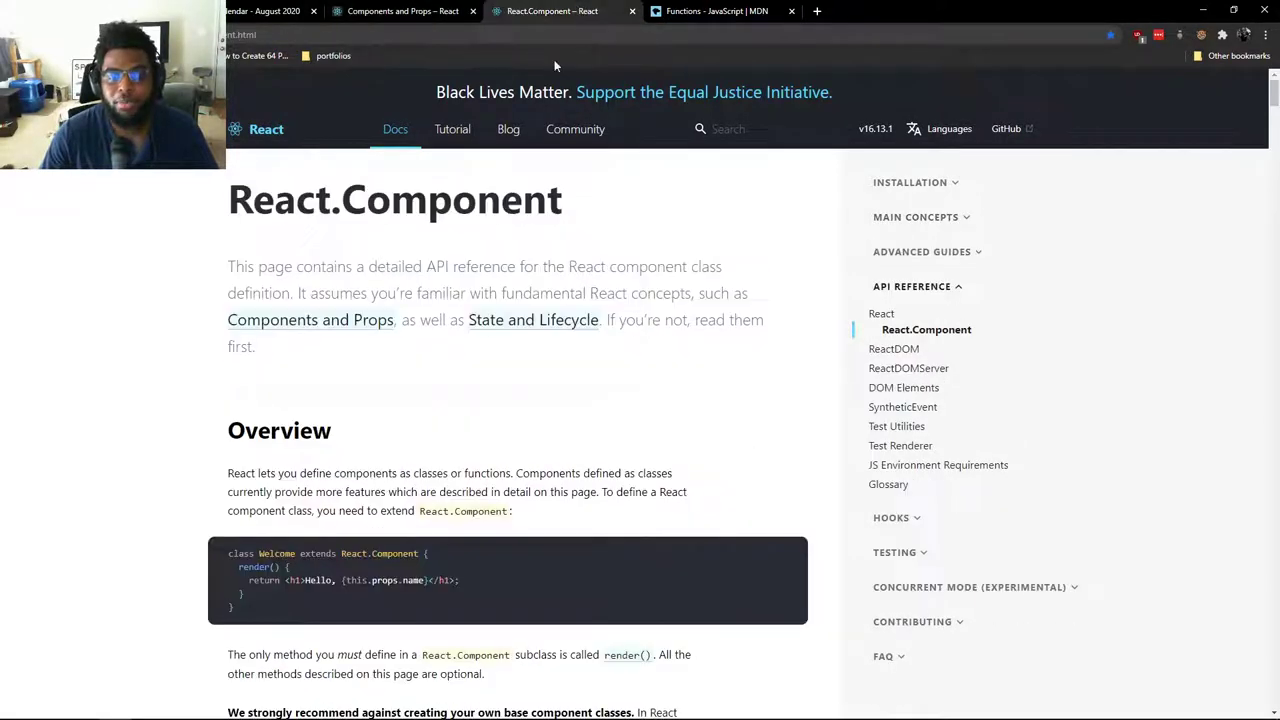
{"action": "scroll", "scroll_direction": "down", "scroll_amount": 3}
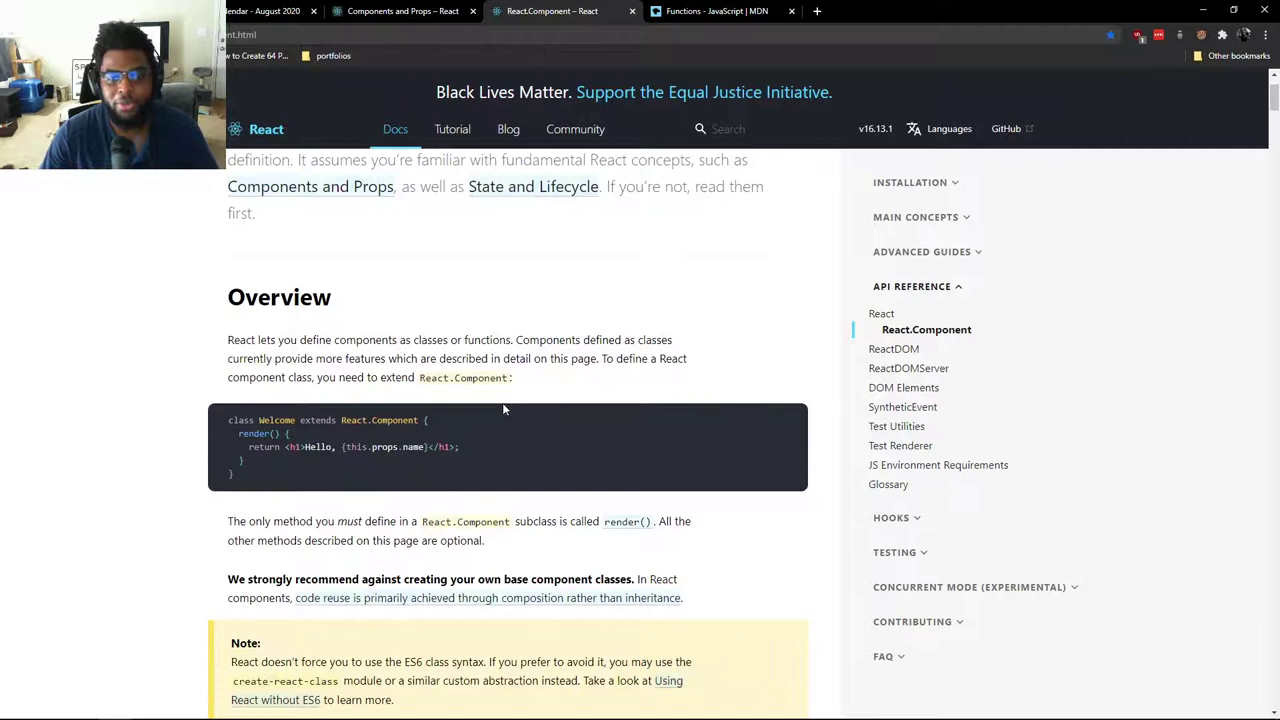
{"action": "mouse_move", "coordinate": [516, 404]}
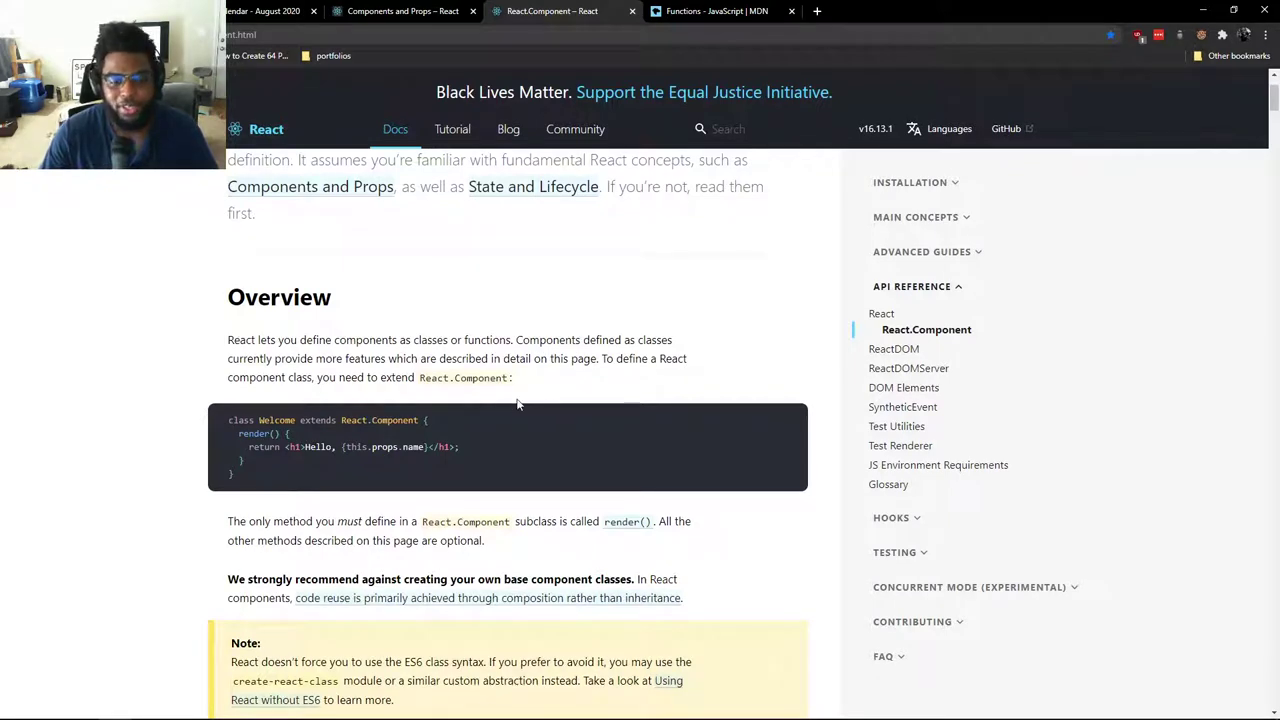
{"action": "mouse_move", "coordinate": [528, 412]}
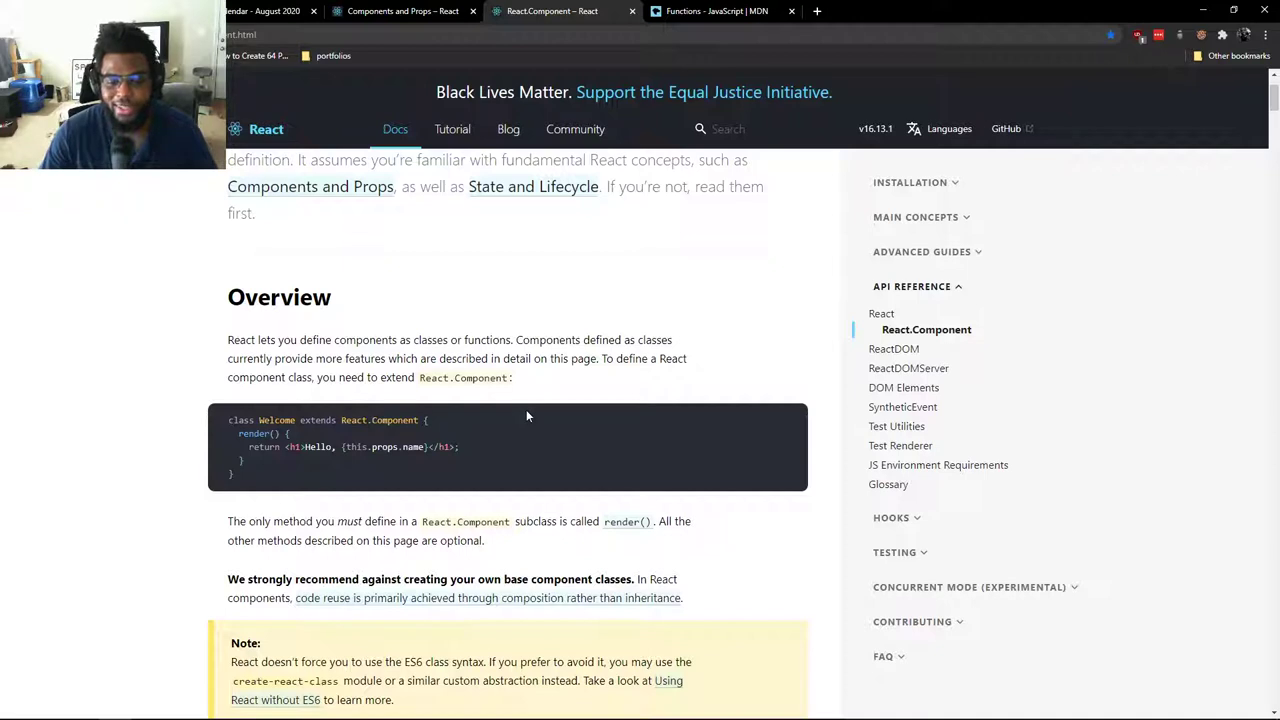
{"action": "mouse_move", "coordinate": [560, 402]}
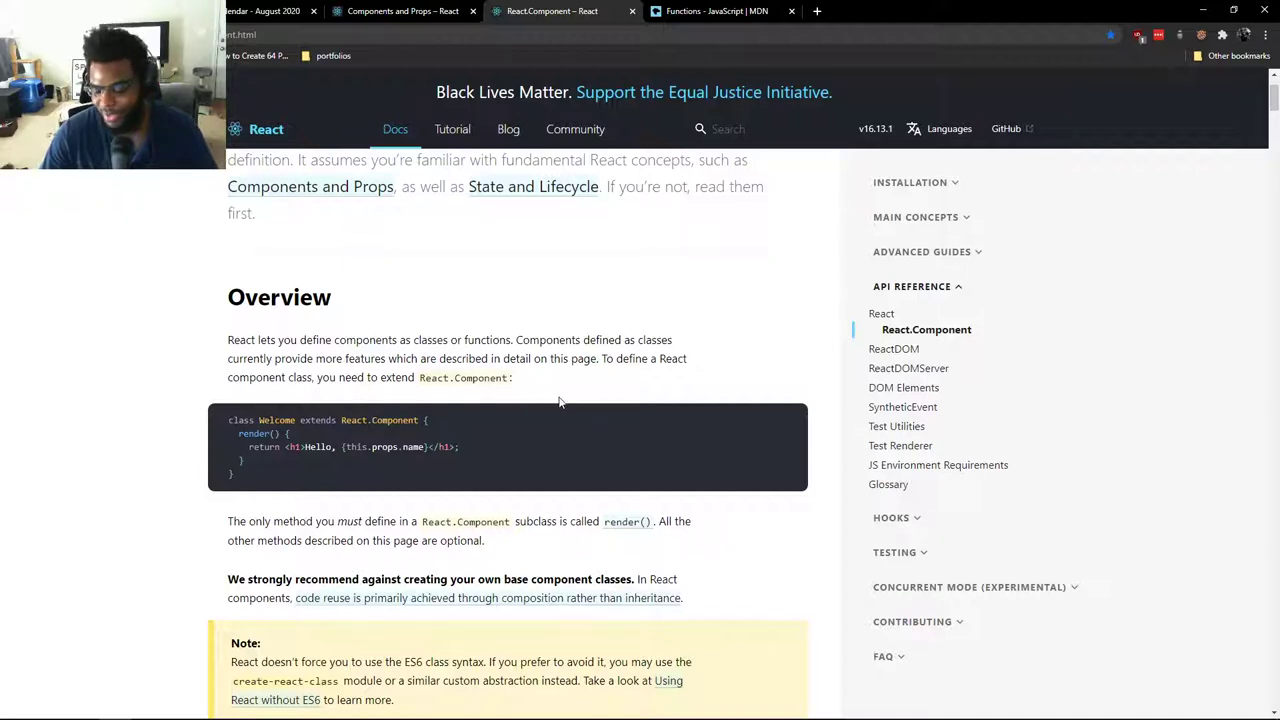
{"action": "scroll", "scroll_direction": "up", "scroll_amount": 3}
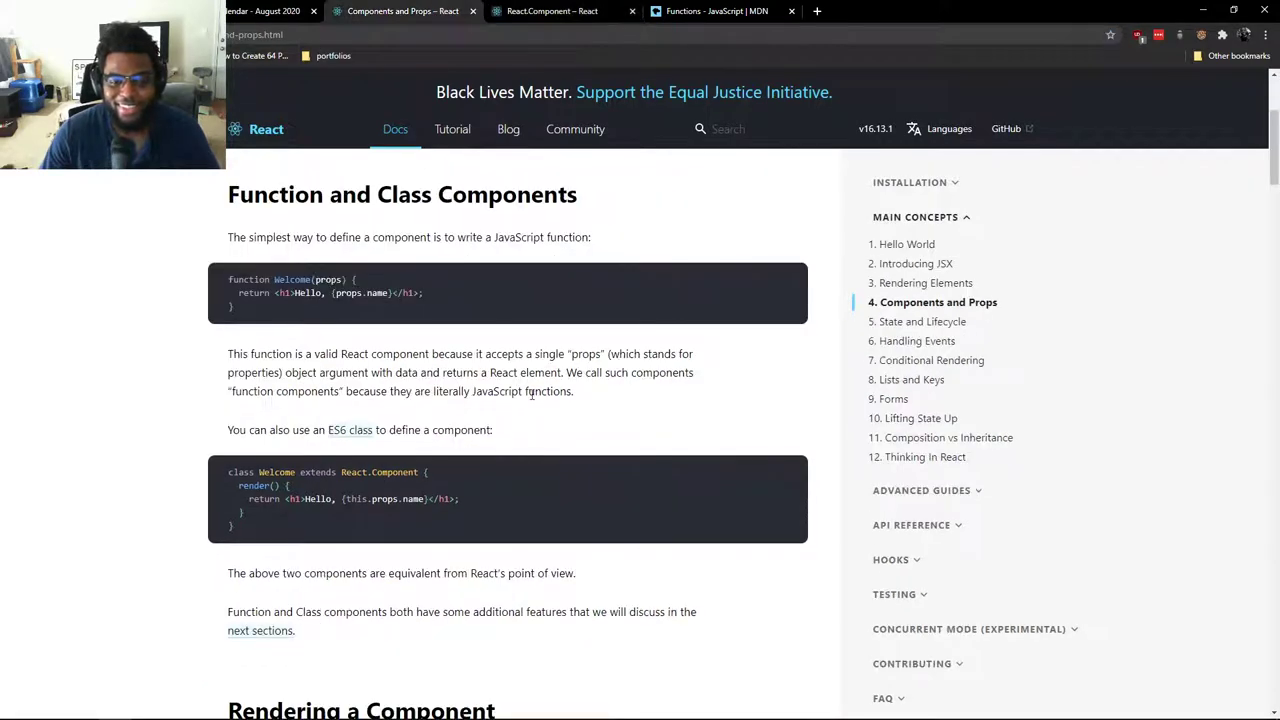
{"action": "scroll", "scroll_direction": "up", "scroll_amount": 3}
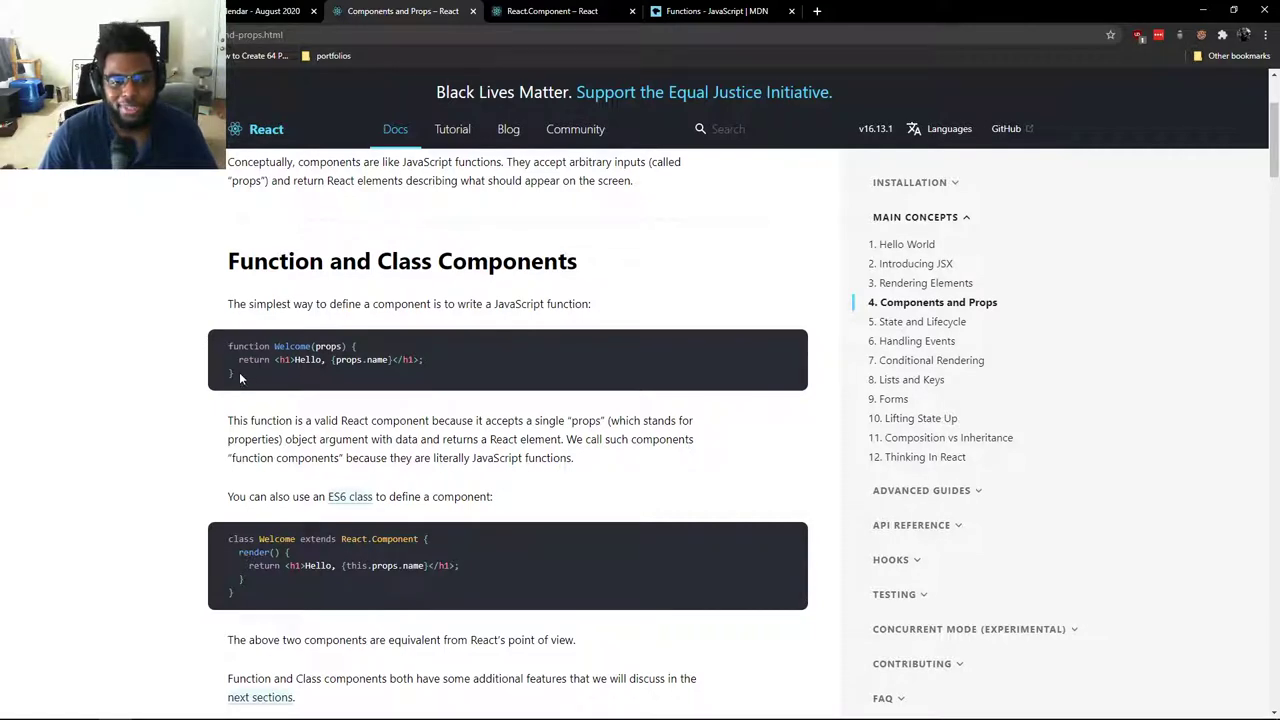
{"action": "left_click_drag", "start_coordinate": [230, 346], "coordinate": [424, 360]}
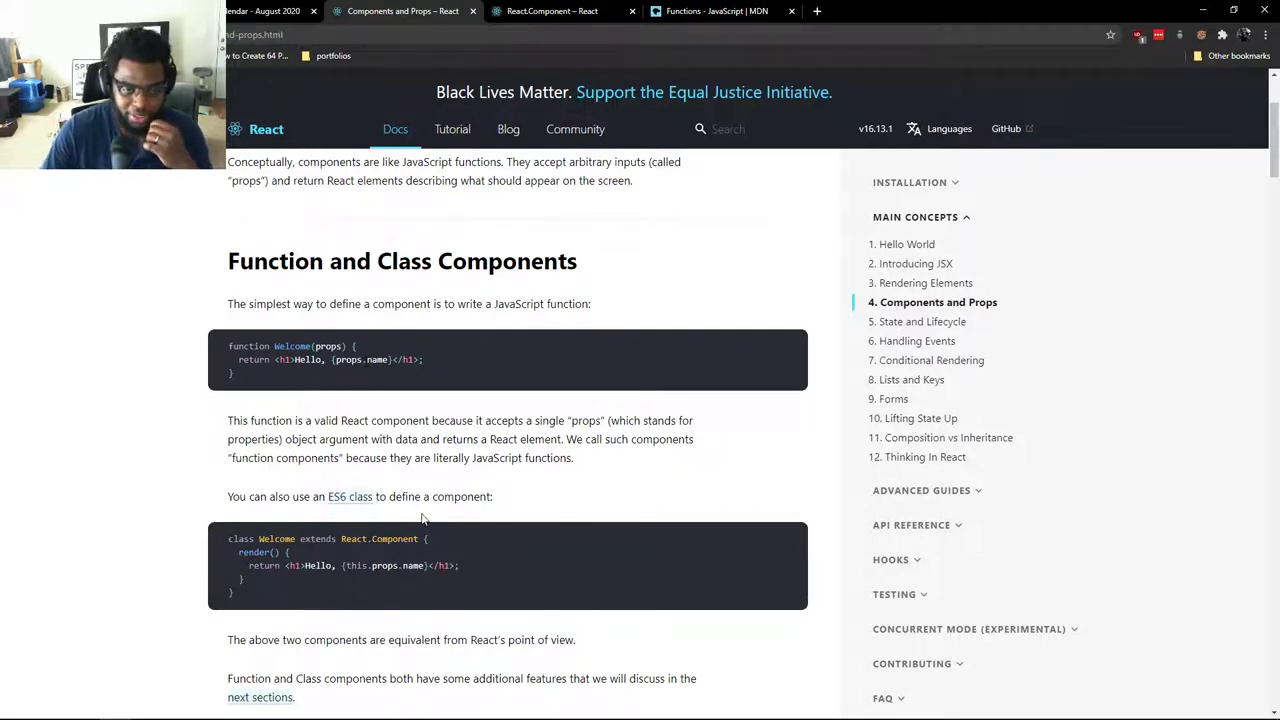
{"action": "scroll", "scroll_direction": "down", "scroll_amount": 3}
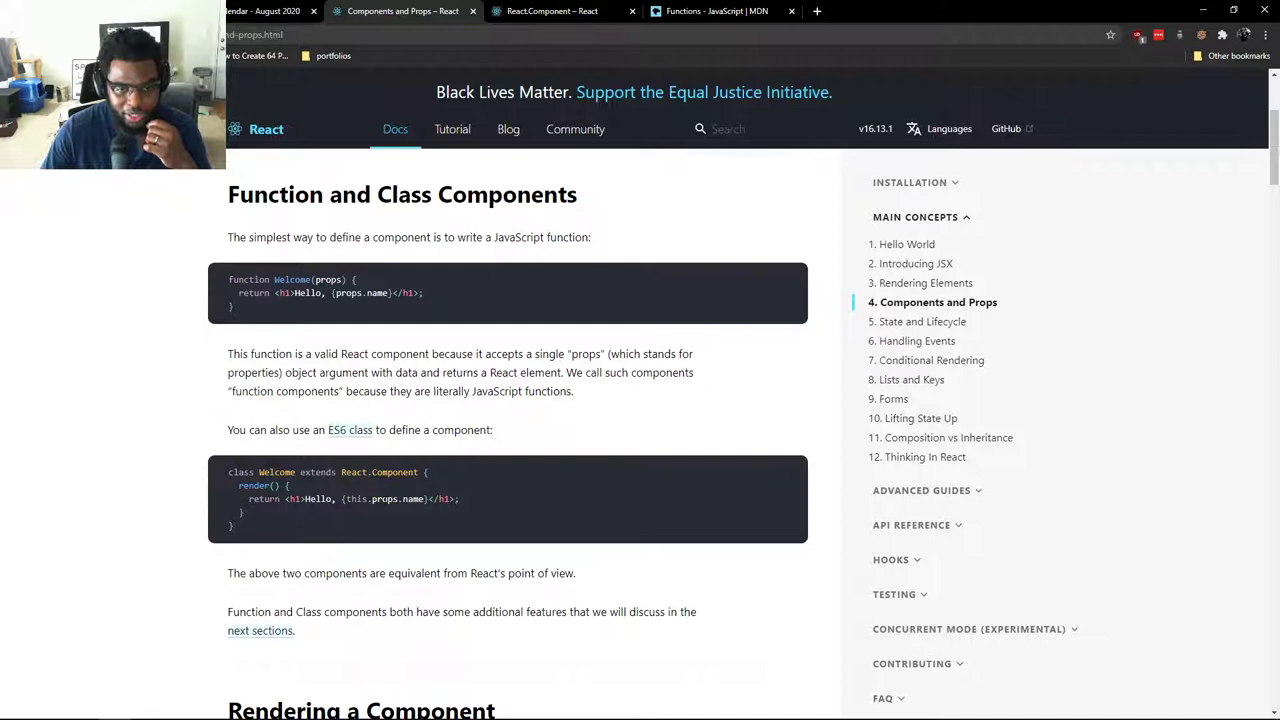
{"action": "double_click", "coordinate": [396, 500]}
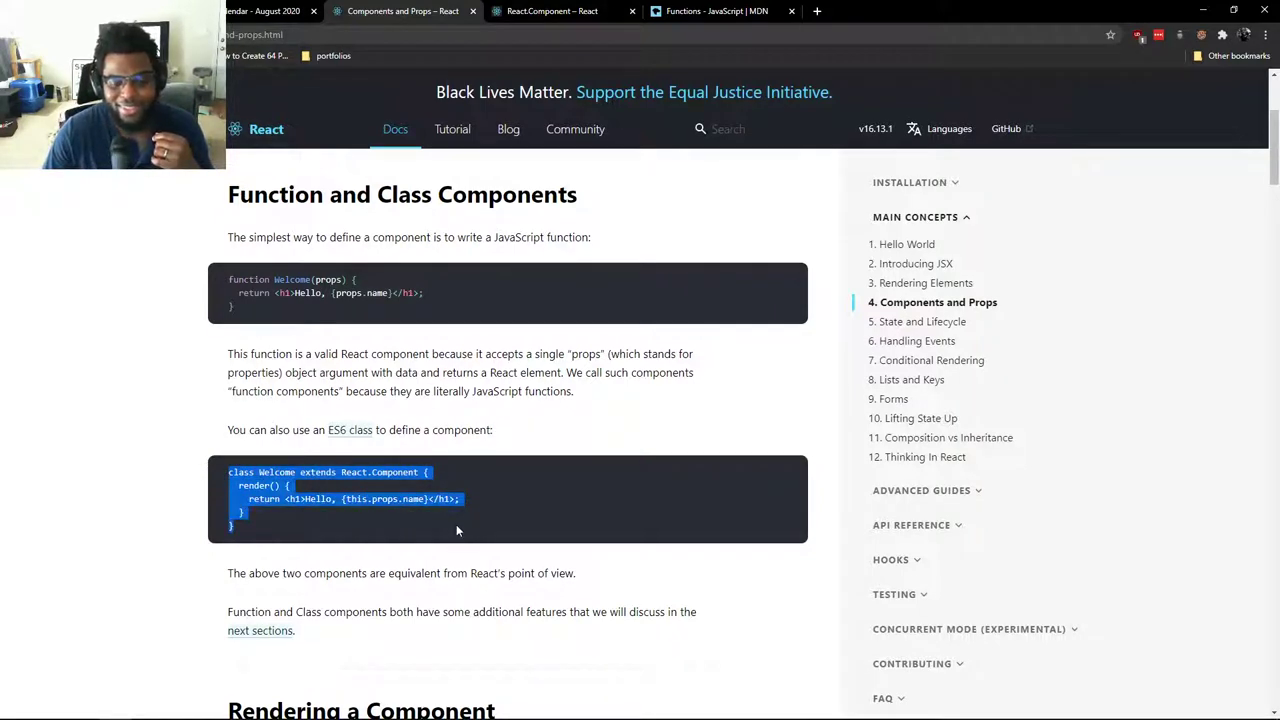
{"action": "left_click", "coordinate": [458, 530]}
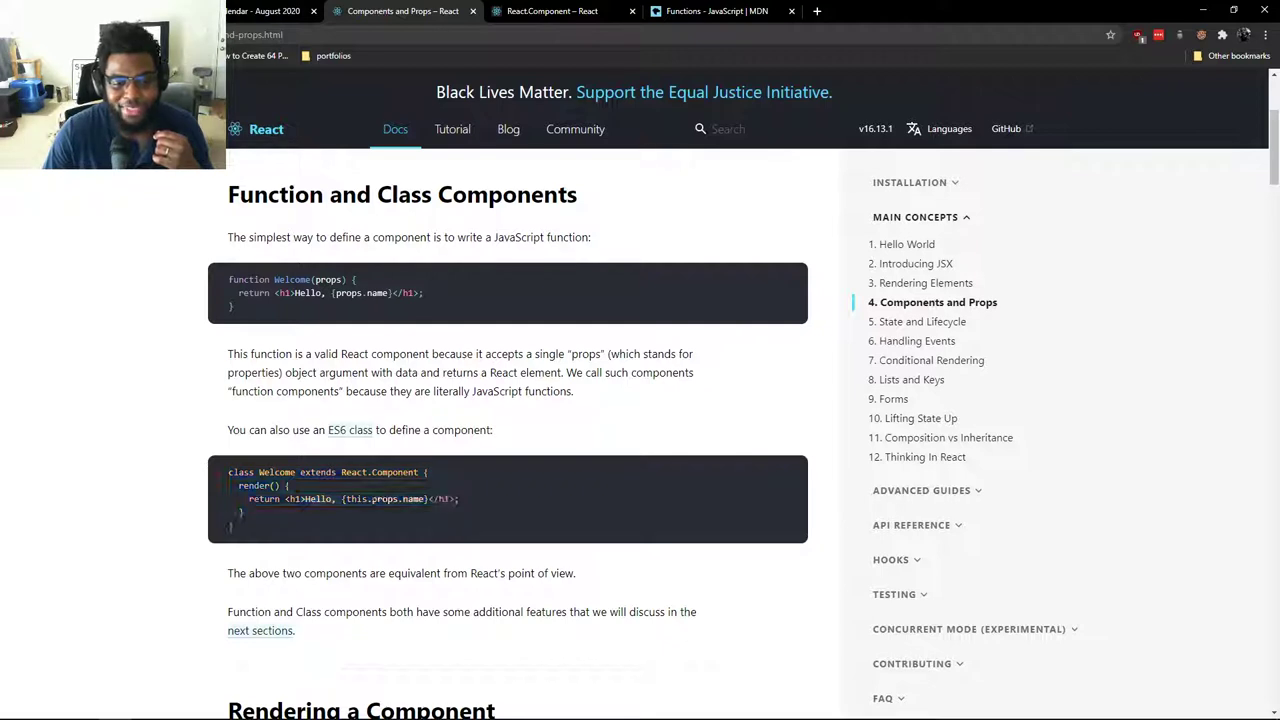
{"action": "double_click", "coordinate": [396, 500]}
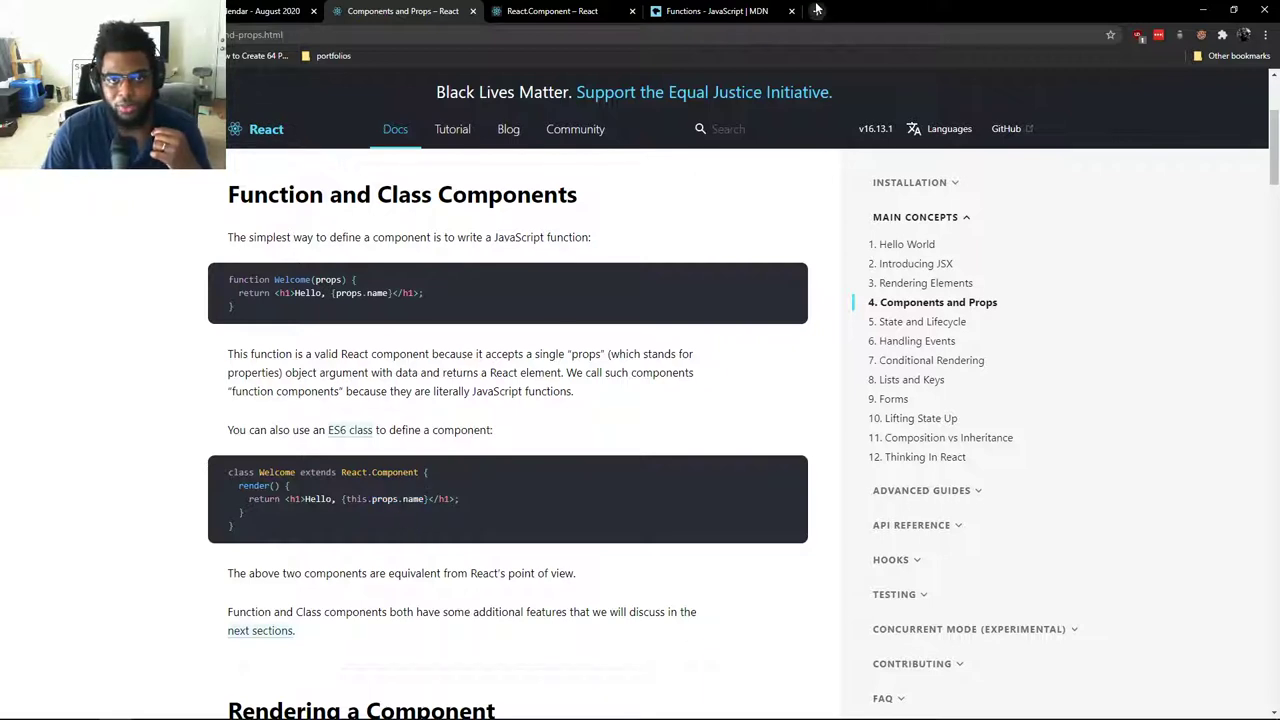
{"action": "left_click", "coordinate": [816, 12]}
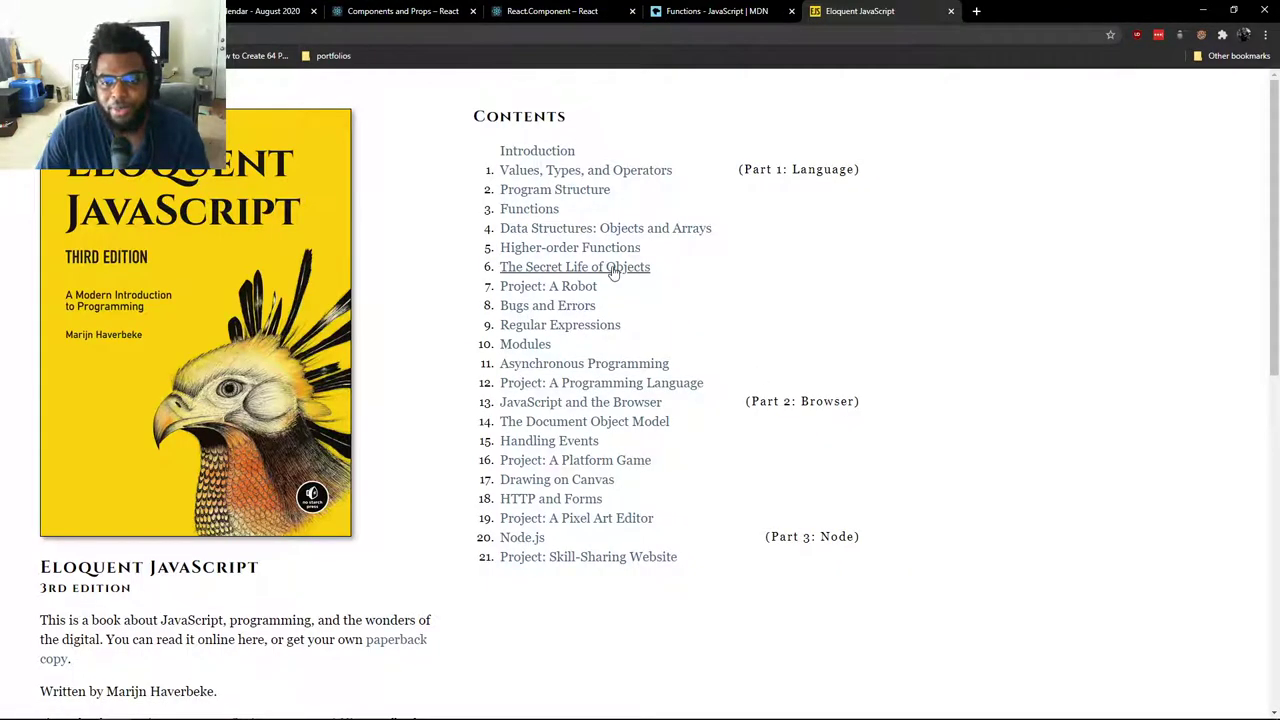
- Load chapter 6, The Secret Life of Objects, then switch back to the Components and Props docs
{"action": "left_click", "coordinate": [574, 268]}
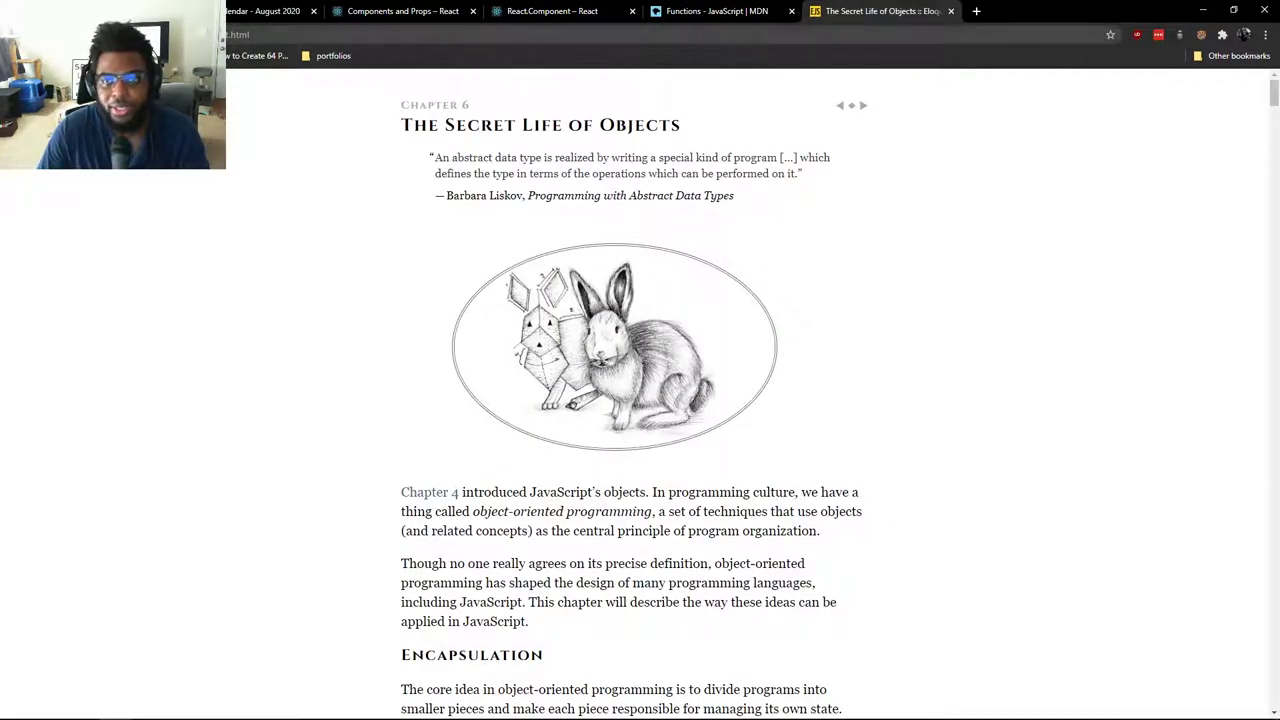
{"action": "mouse_move", "coordinate": [880, 12]}
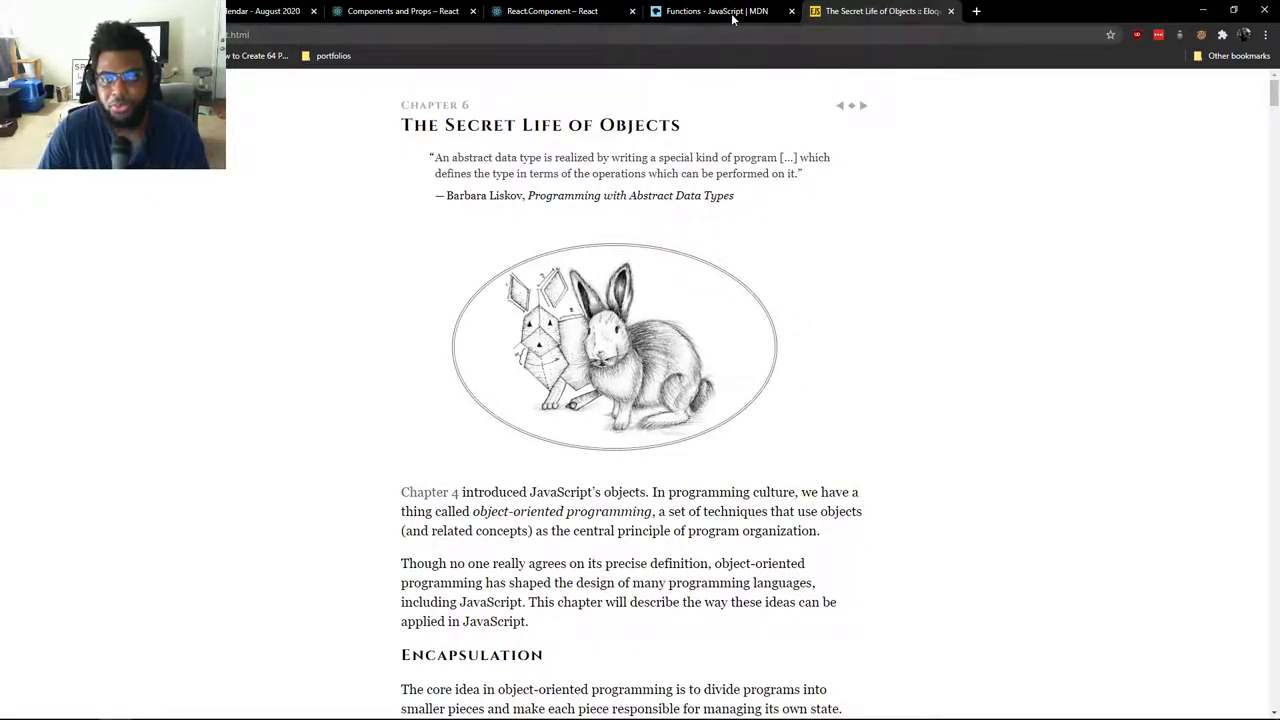
{"action": "mouse_move", "coordinate": [716, 12]}
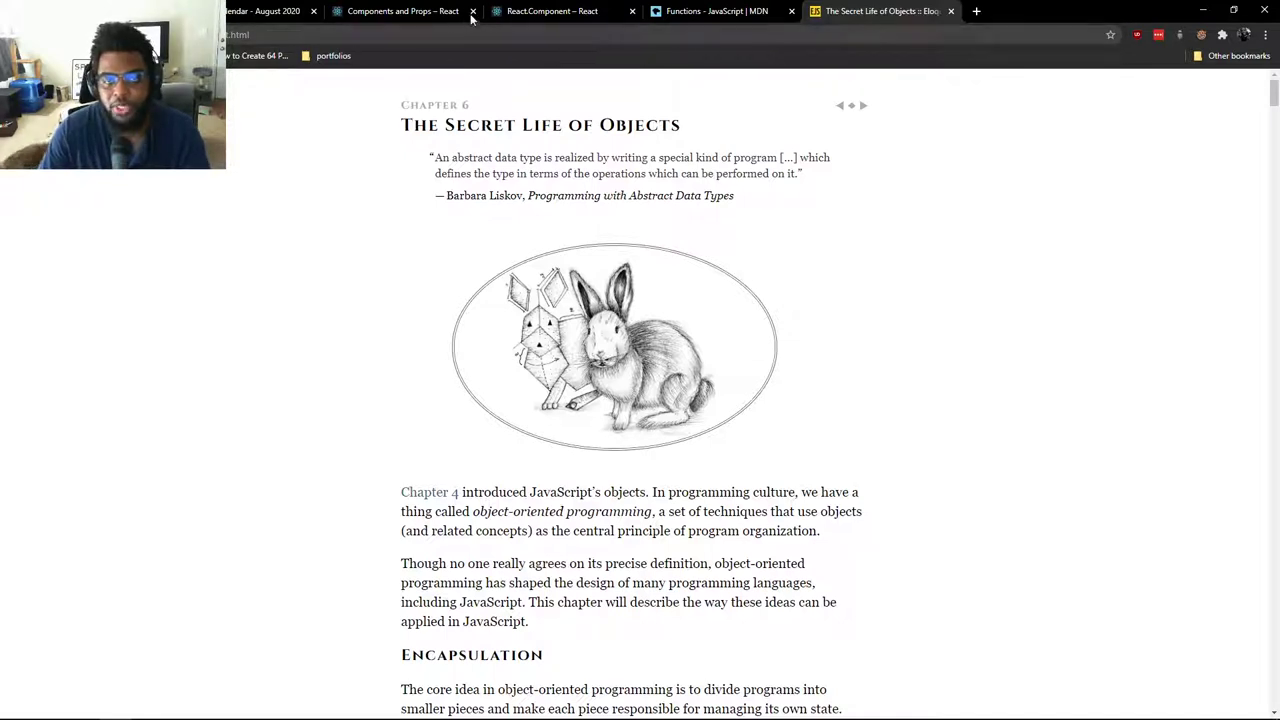
{"action": "left_click", "coordinate": [404, 12]}
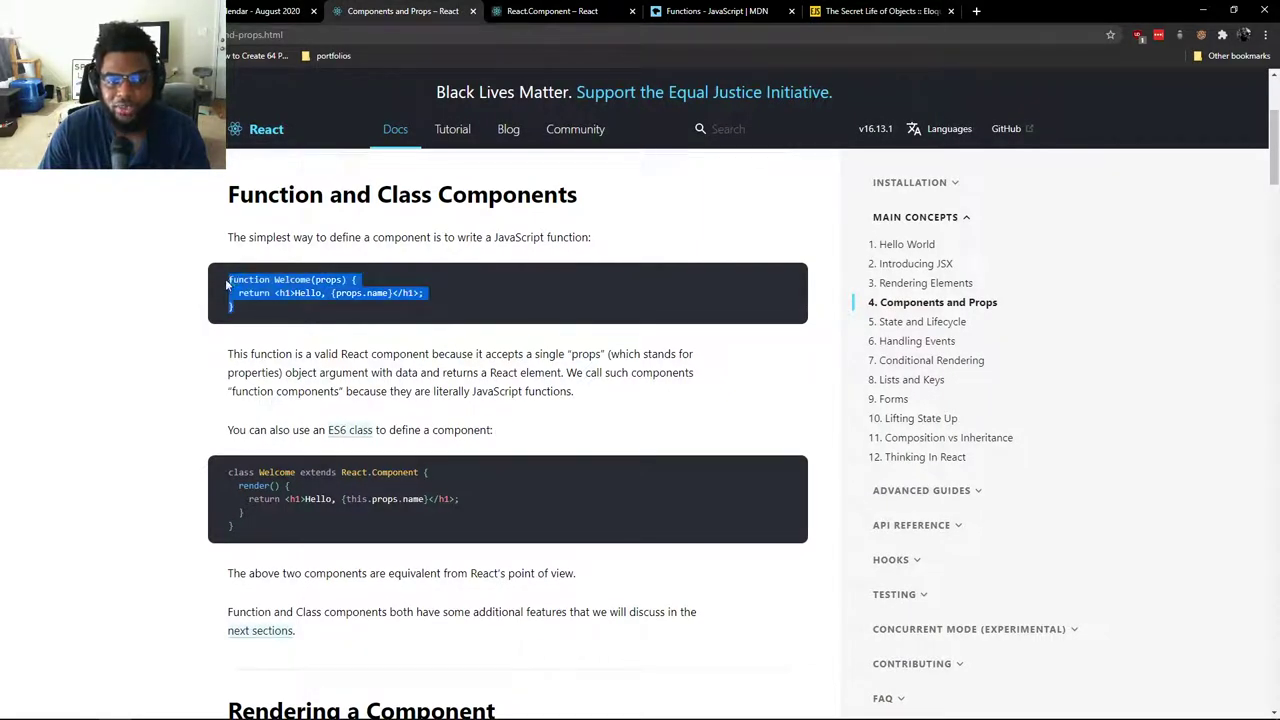
- Clear the highlighted function example, then bring The Secret Life of Objects chapter back in front
{"action": "left_click", "coordinate": [250, 310]}
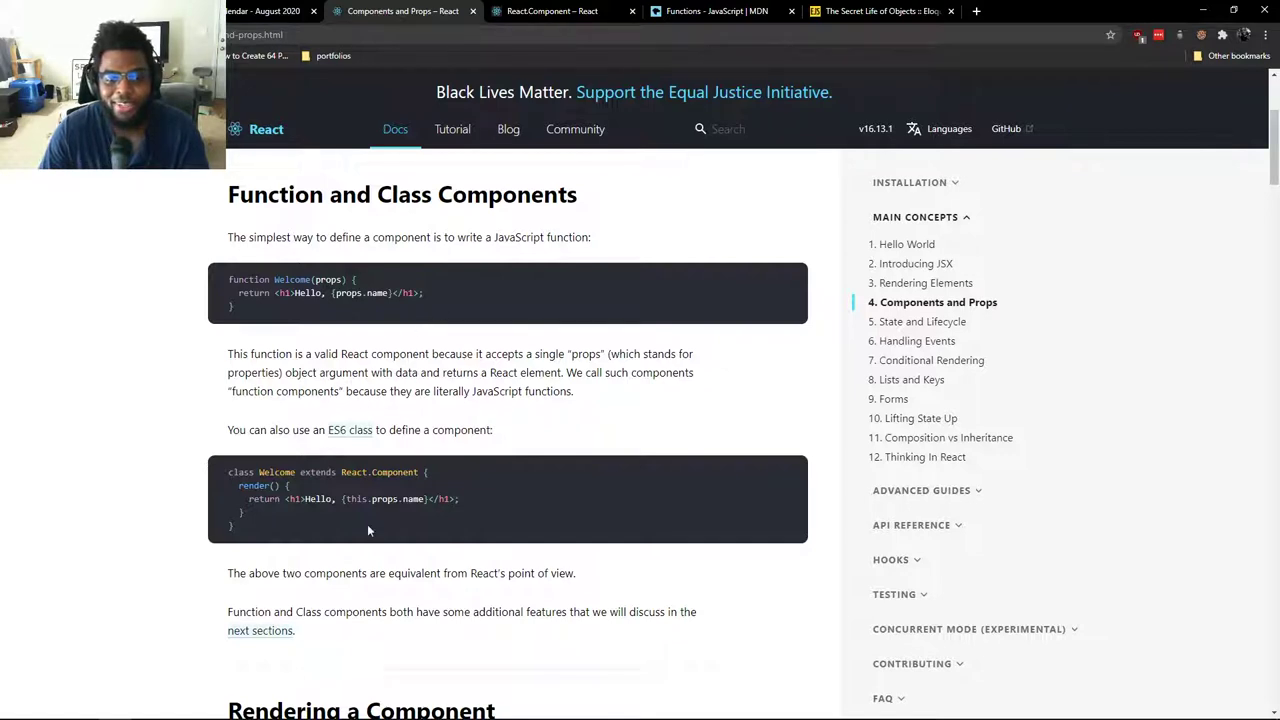
{"action": "mouse_move", "coordinate": [252, 532]}
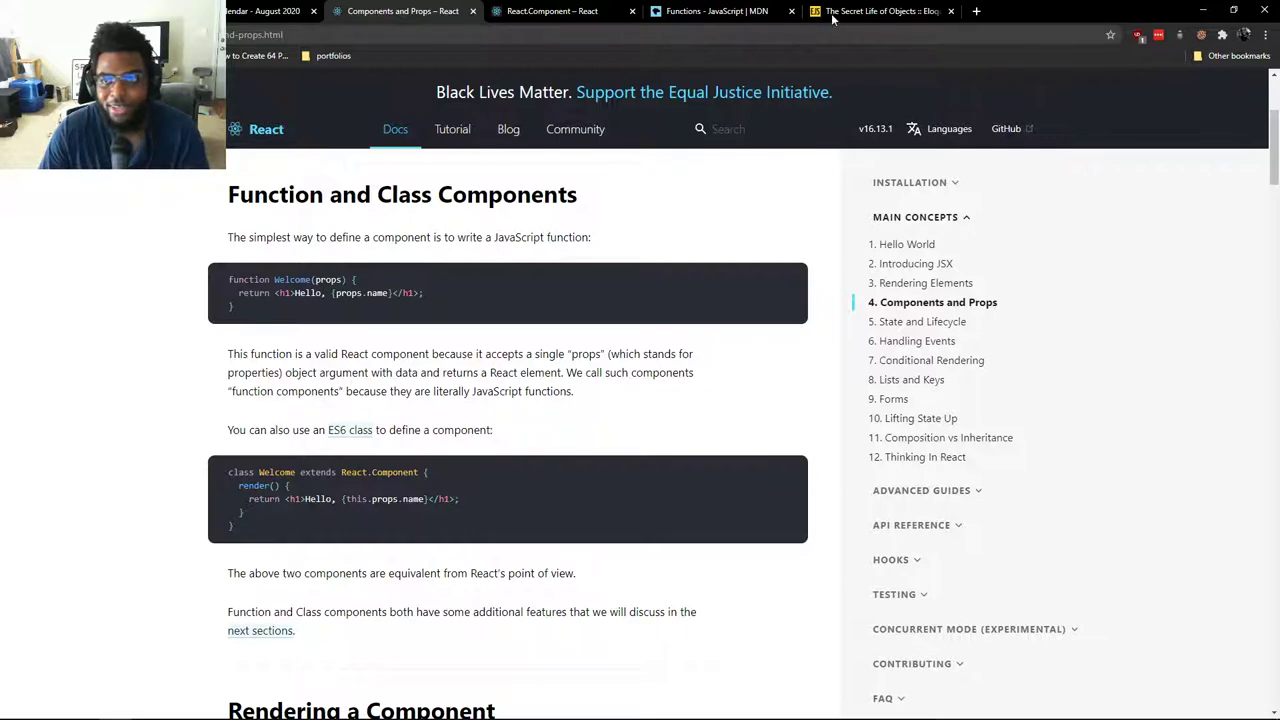
{"action": "left_click", "coordinate": [880, 12]}
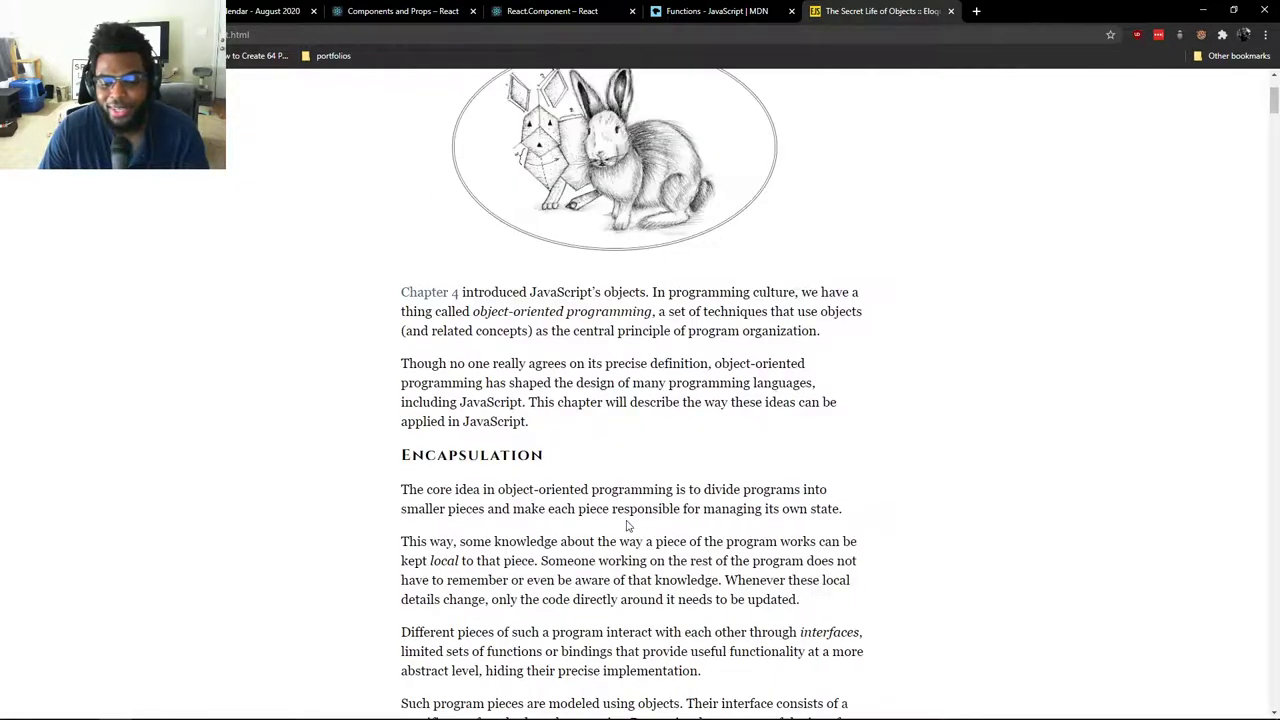
- Scroll chapter 6 back up to its title and Barbara Liskov quote
{"action": "scroll", "scroll_direction": "up", "scroll_amount": 3}
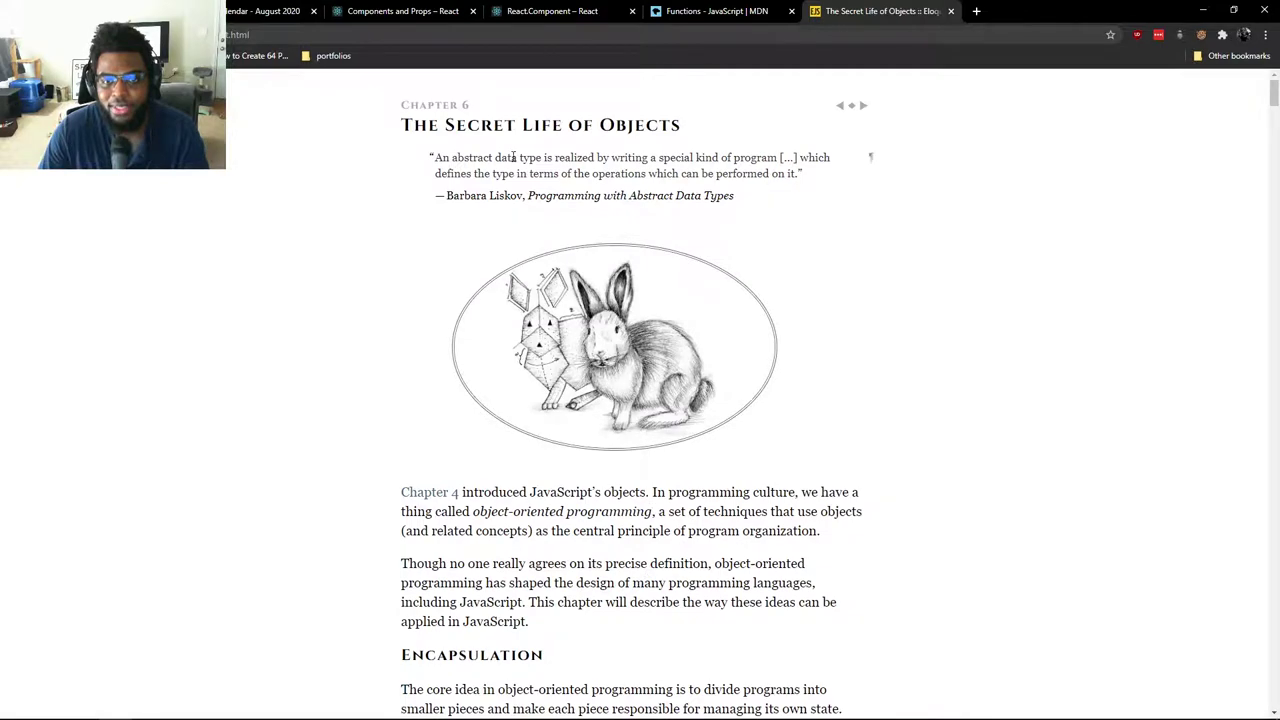
{"action": "mouse_move", "coordinate": [352, 168]}
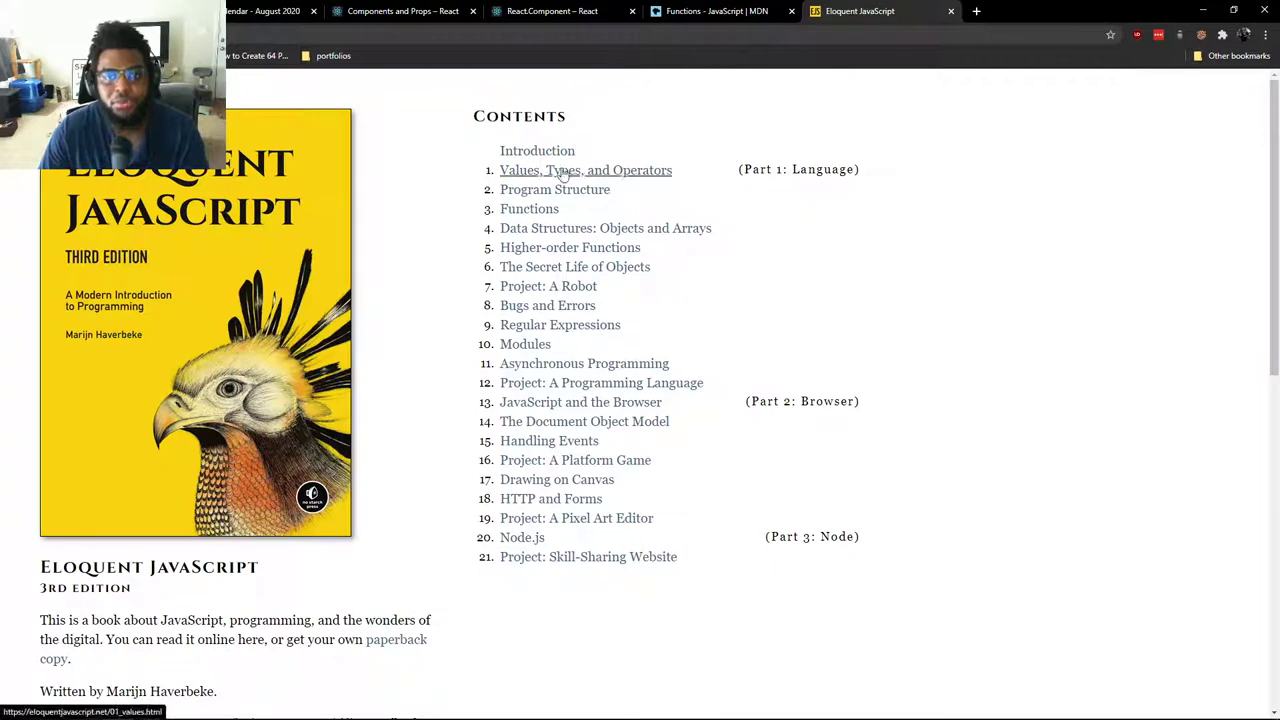
{"action": "mouse_move", "coordinate": [554, 190]}
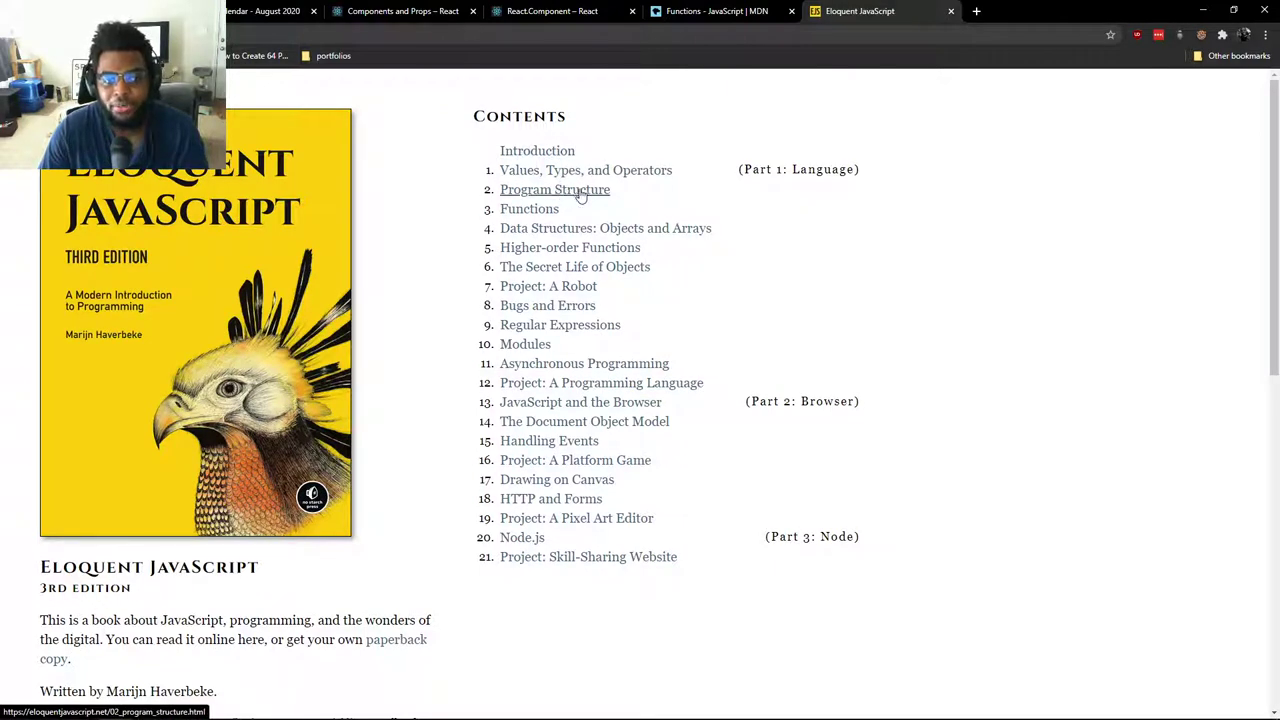
{"action": "mouse_move", "coordinate": [586, 170]}
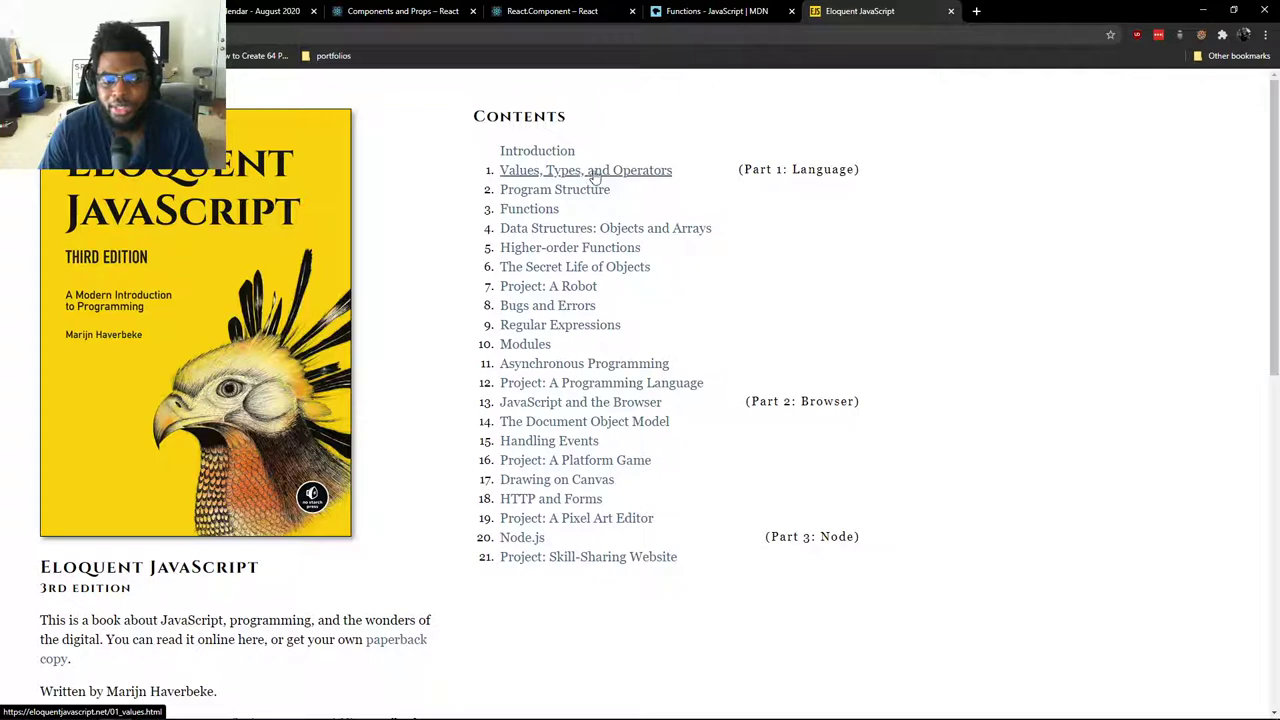
{"action": "mouse_move", "coordinate": [696, 192]}
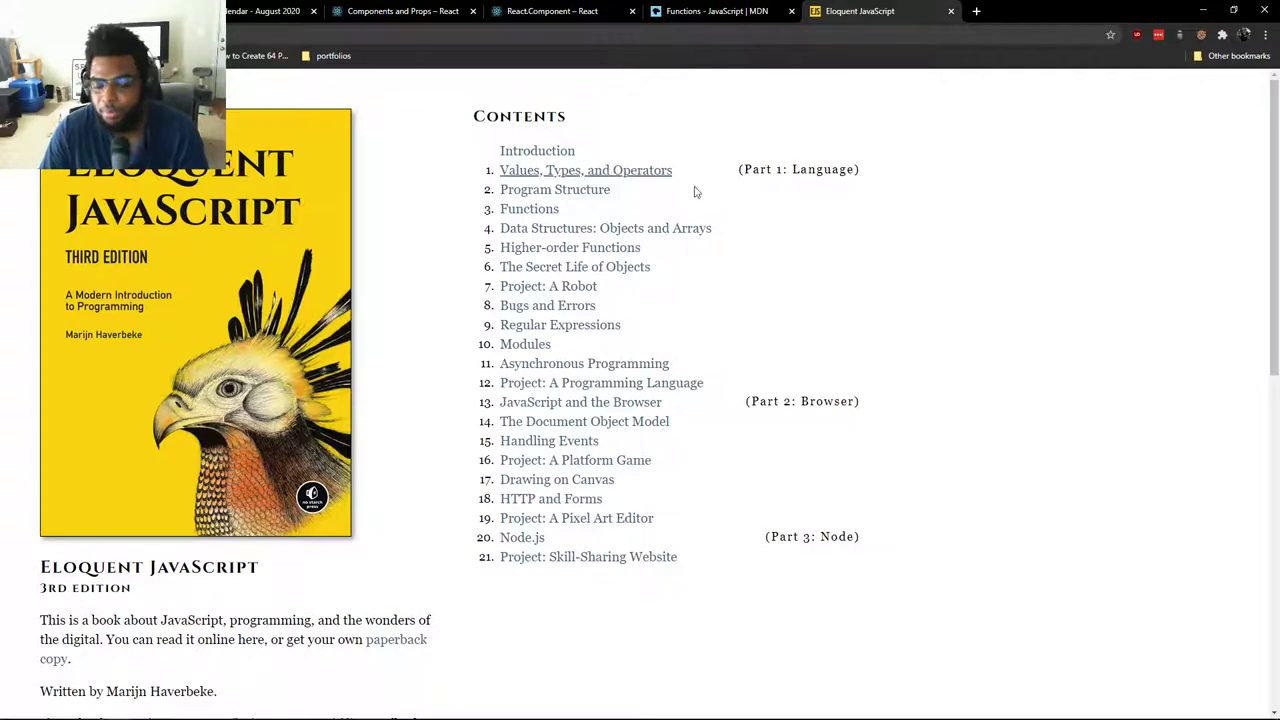
{"action": "mouse_move", "coordinate": [924, 198]}
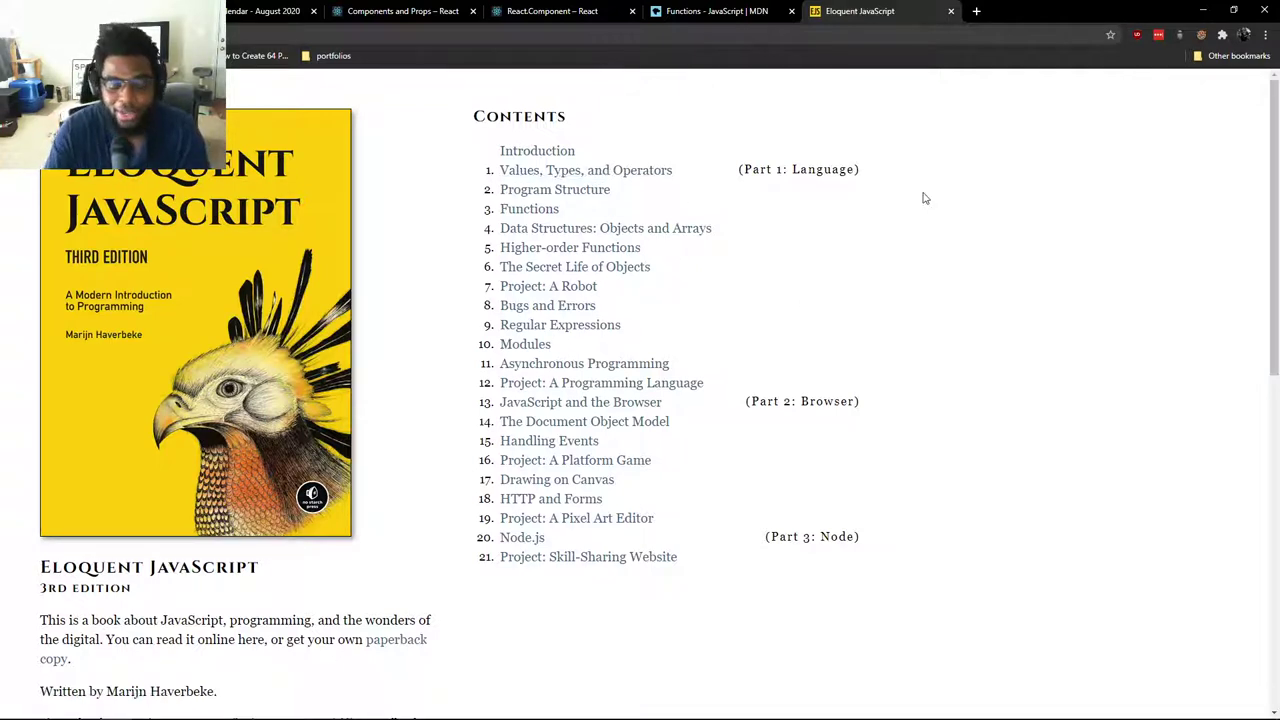